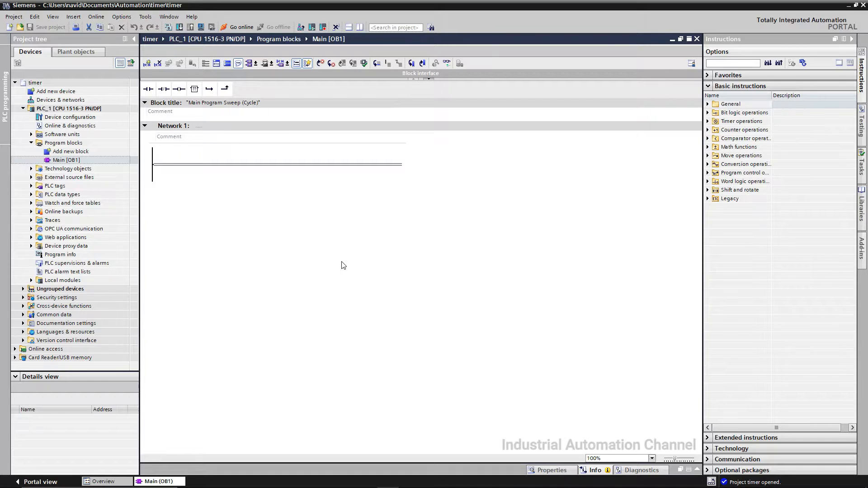
Step: Place a normally open contact on Network 1 addressed to I0.0
click(148, 88)
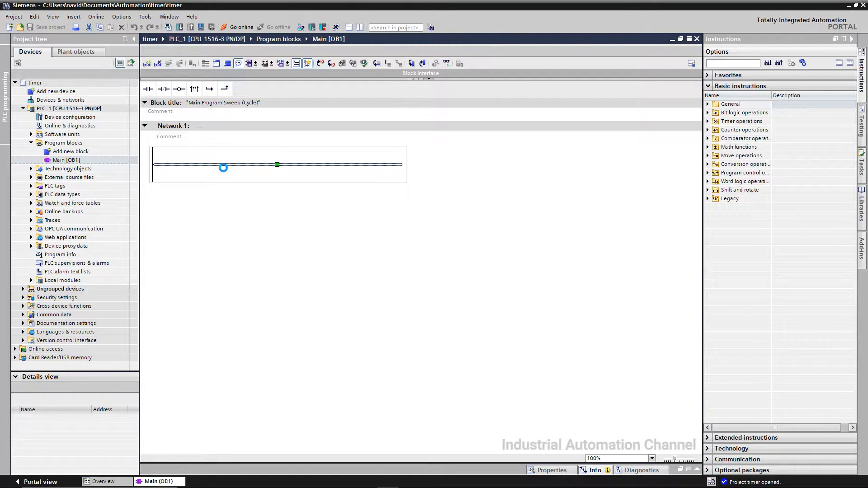
click(148, 89)
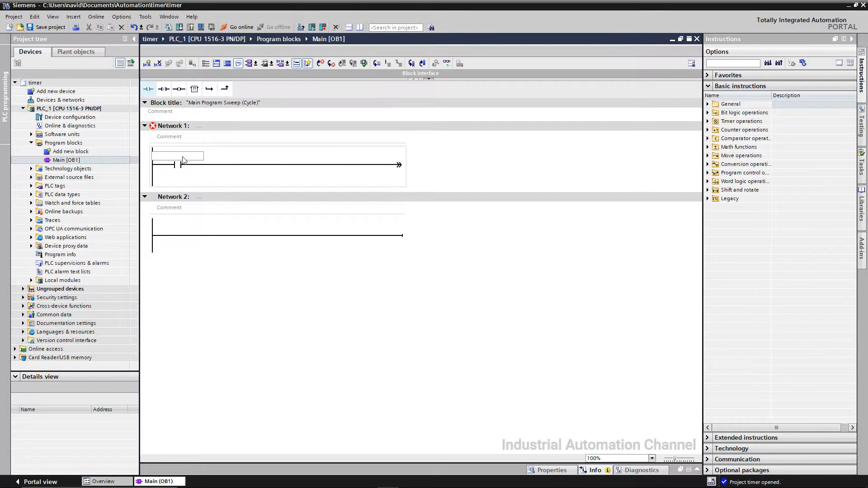
text(i0.0)
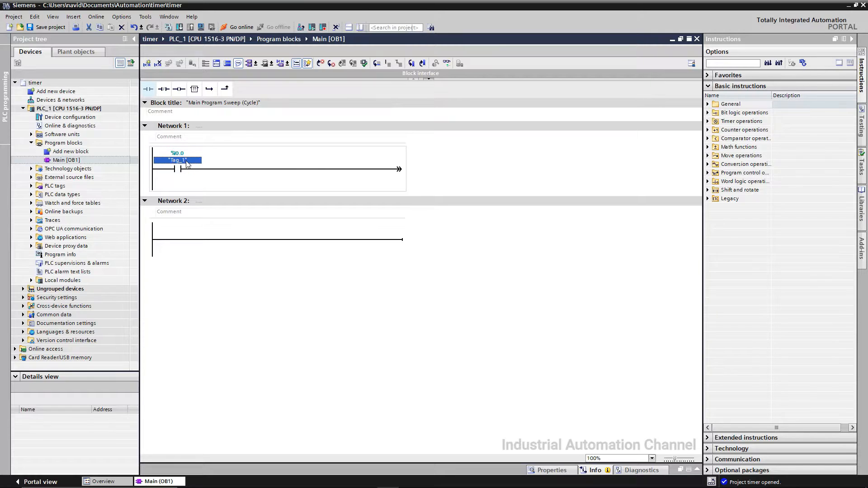
Step: Rename the contact's tag to Start
right_click(178, 160)
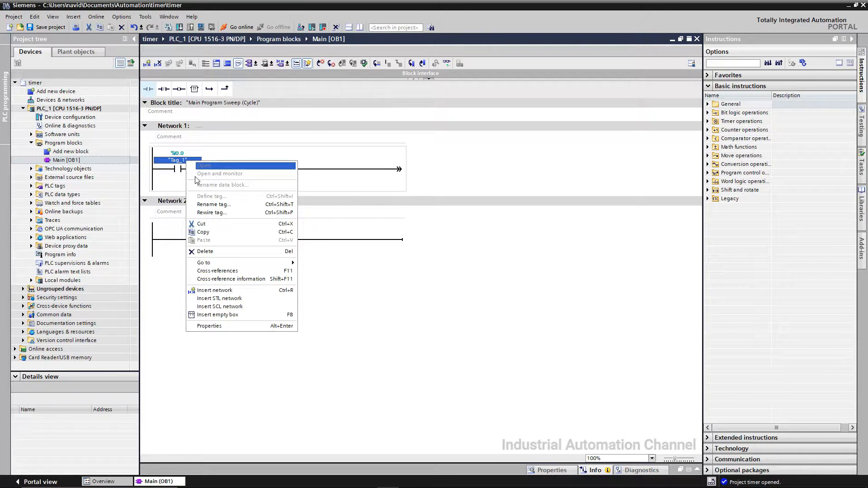
click(213, 204)
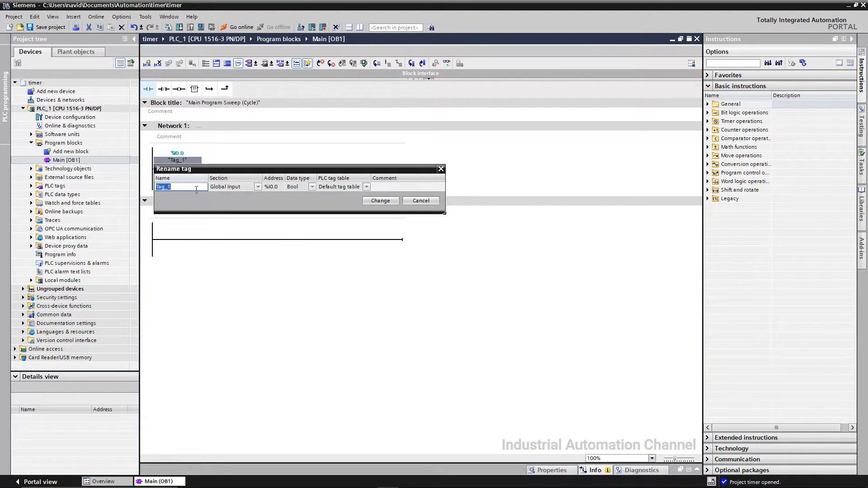
text(Start)
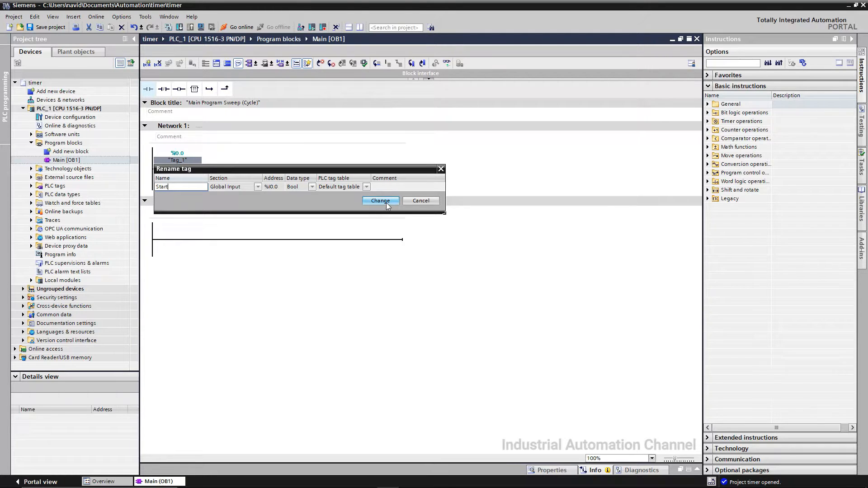
click(381, 200)
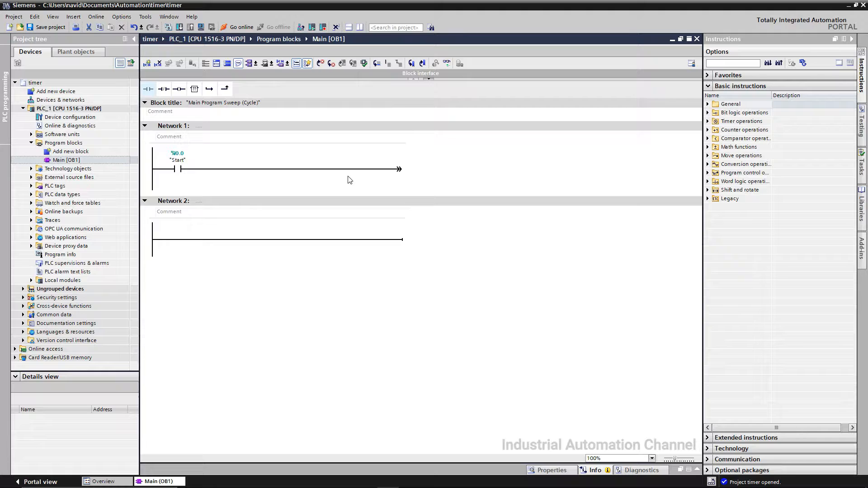
Step: Add an output coil at the end of the rung addressed to Q0.0
click(179, 88)
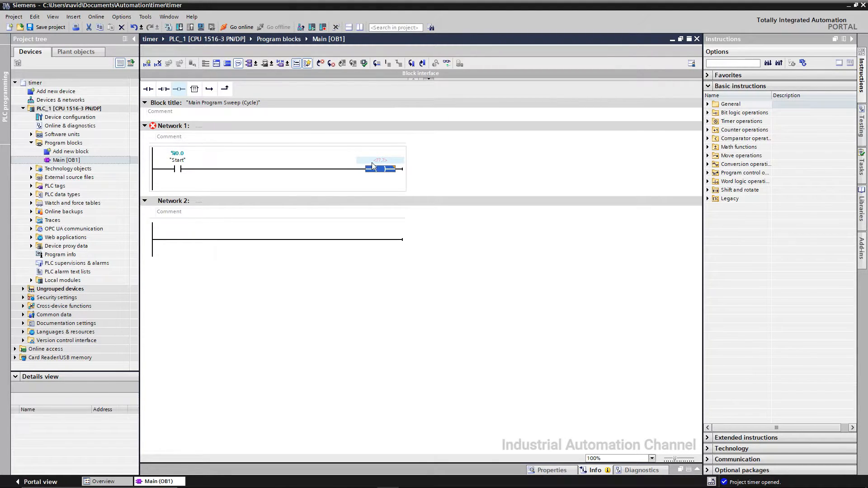
click(380, 160)
text(q0.0)
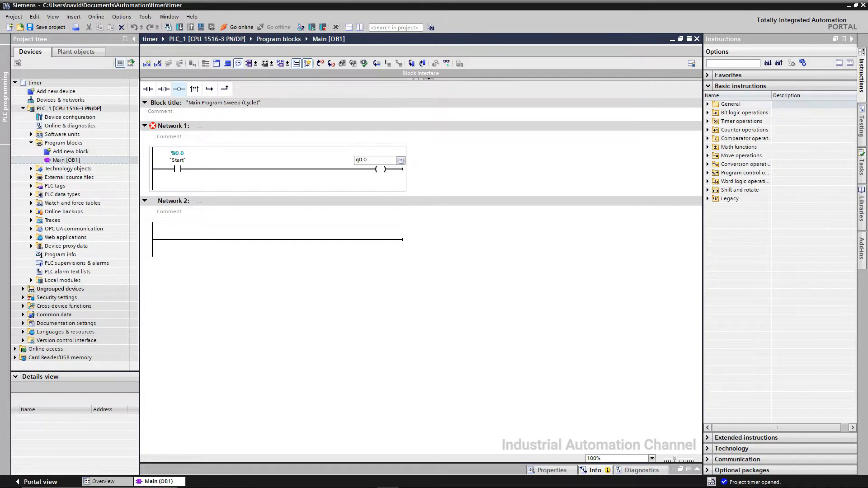
Step: Rename the coil's tag to Lamp
right_click(379, 161)
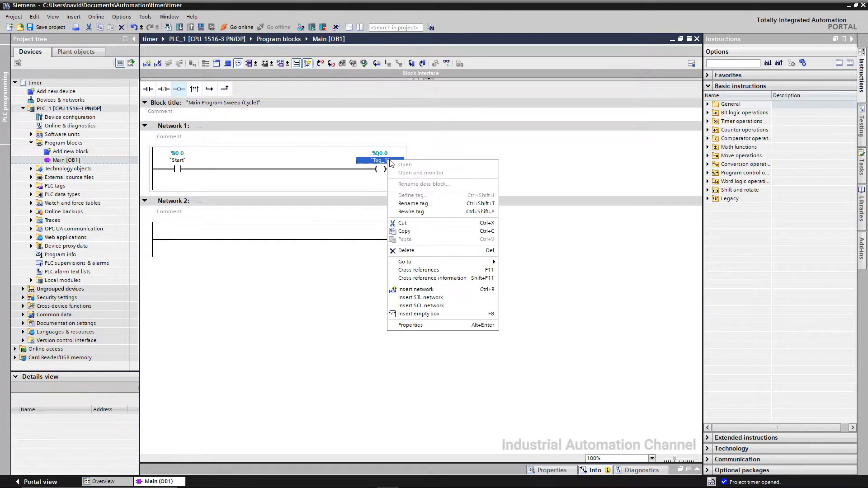
click(414, 204)
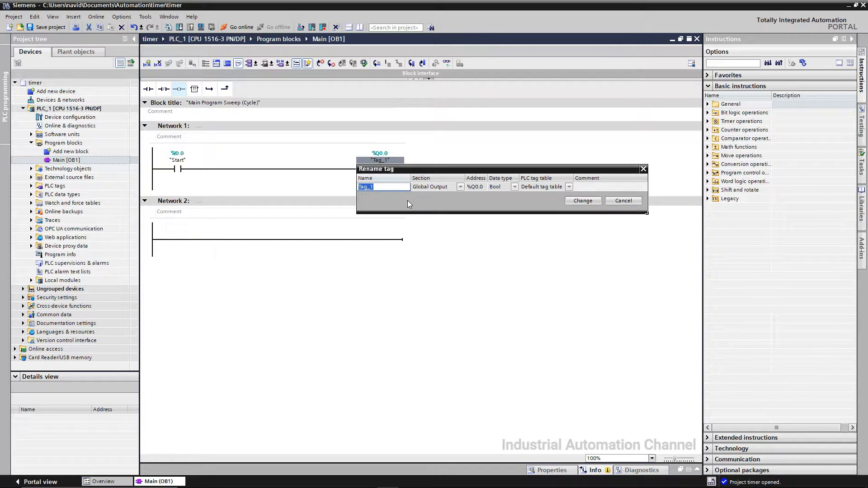
text(Lamp)
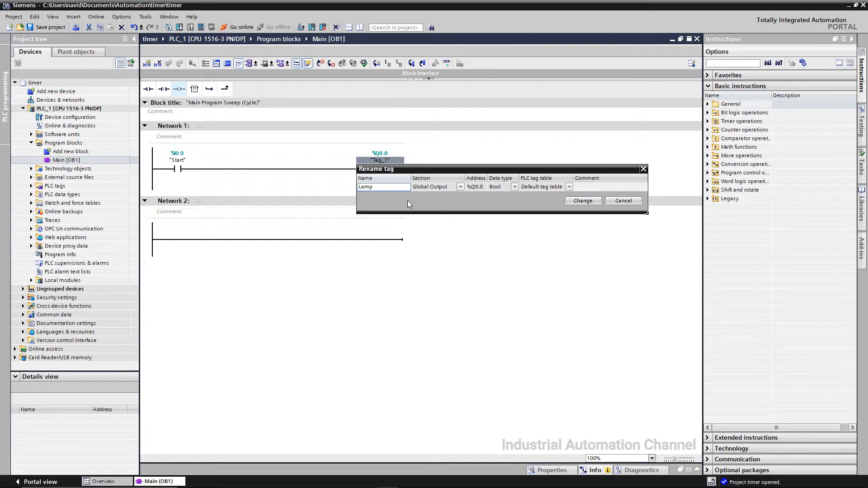
click(582, 200)
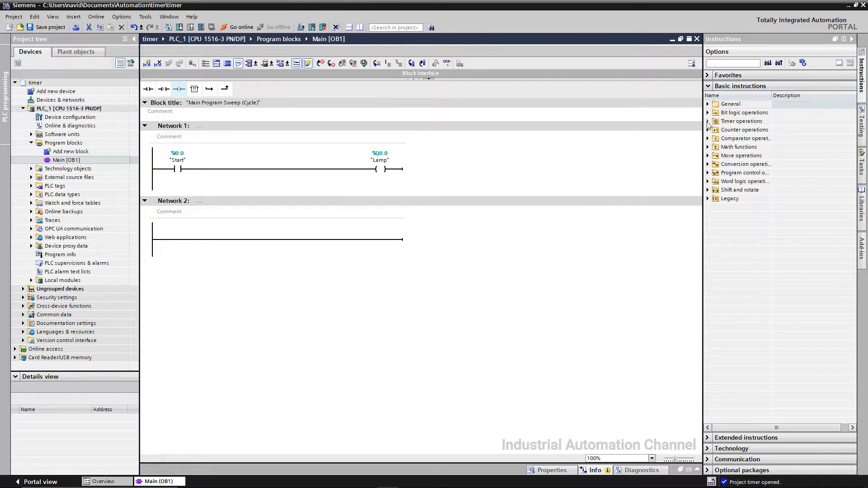
Step: Insert a TON timer with instance DB IEC_Timer_0_DB, preset T#2s, between Start and Lamp, then save
click(707, 121)
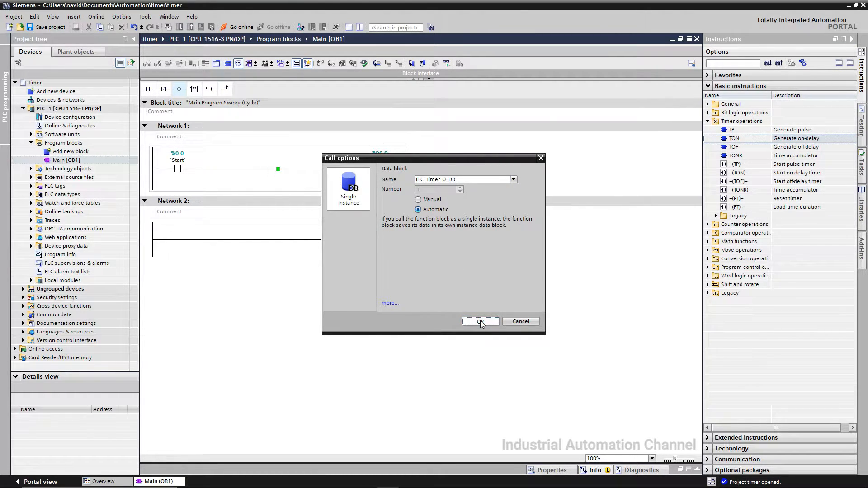
click(479, 322)
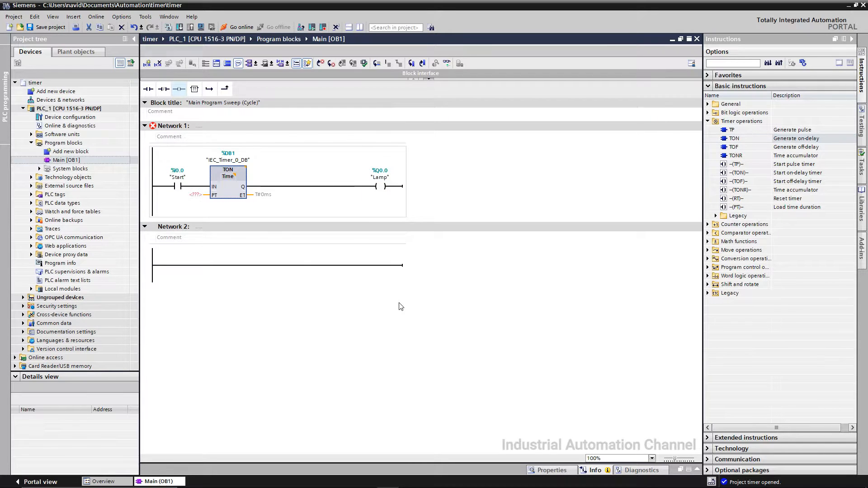
click(194, 195)
text(T#2s)
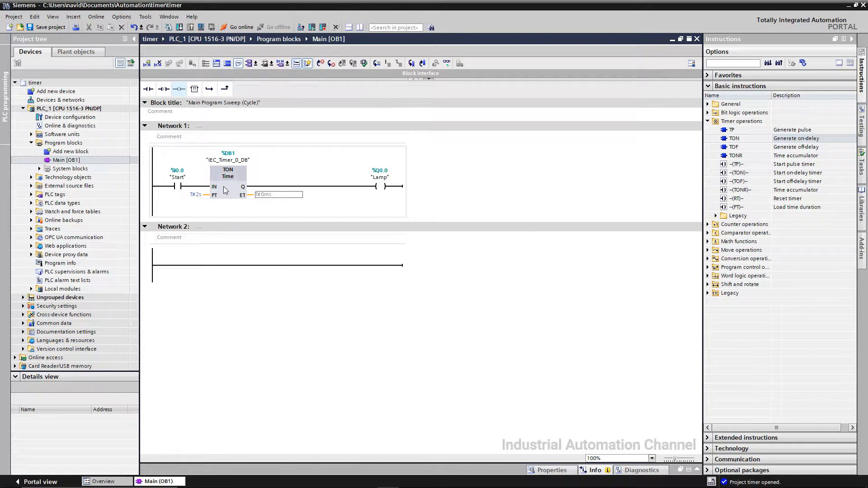
click(46, 27)
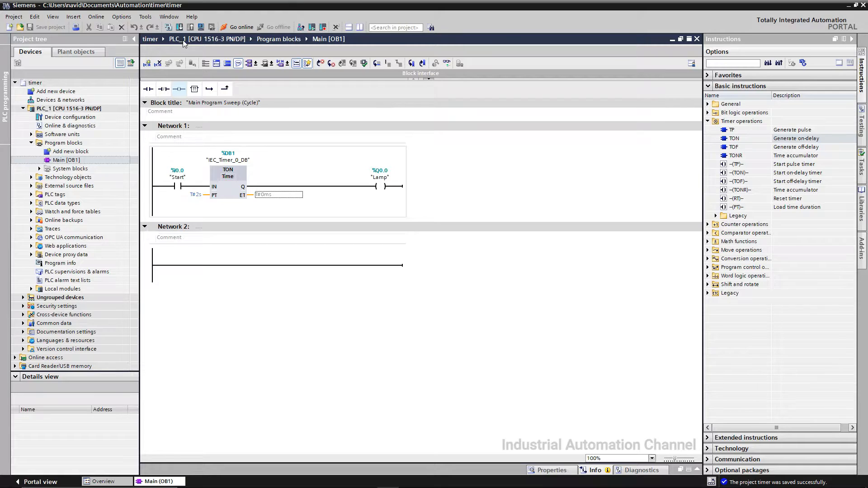
Step: Launch the simulated PLC, find CPUcommon and connect, trusting its certificate
click(70, 108)
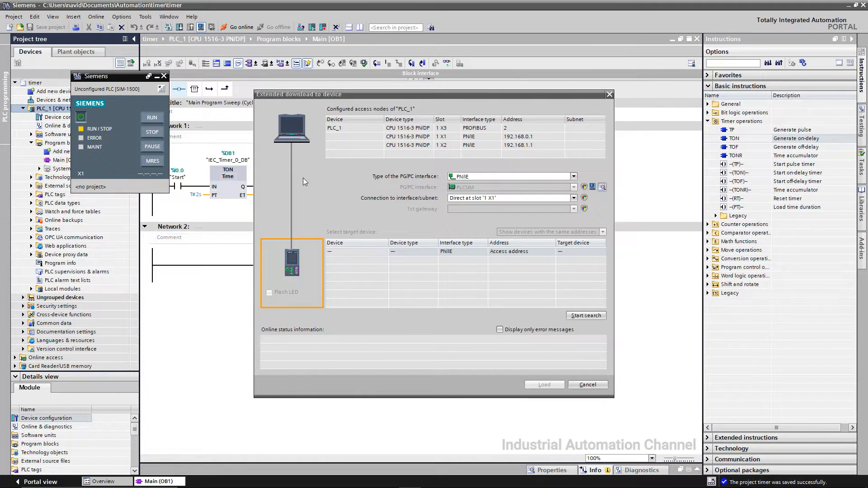
click(585, 315)
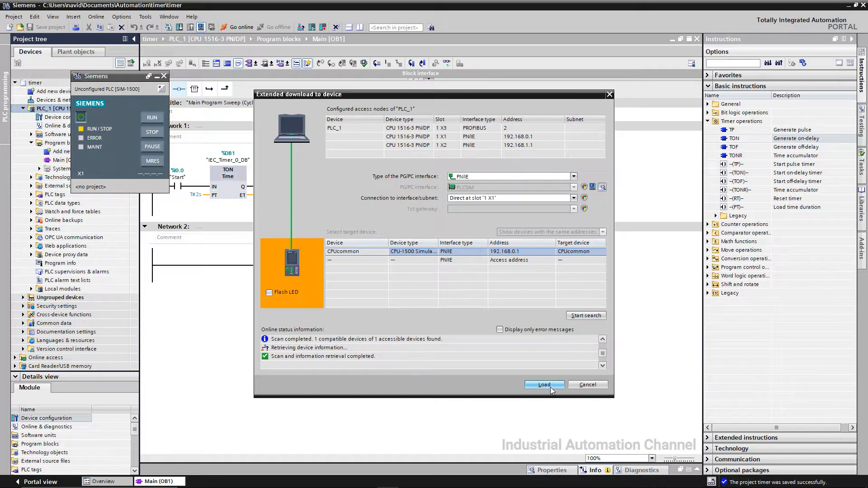
click(543, 385)
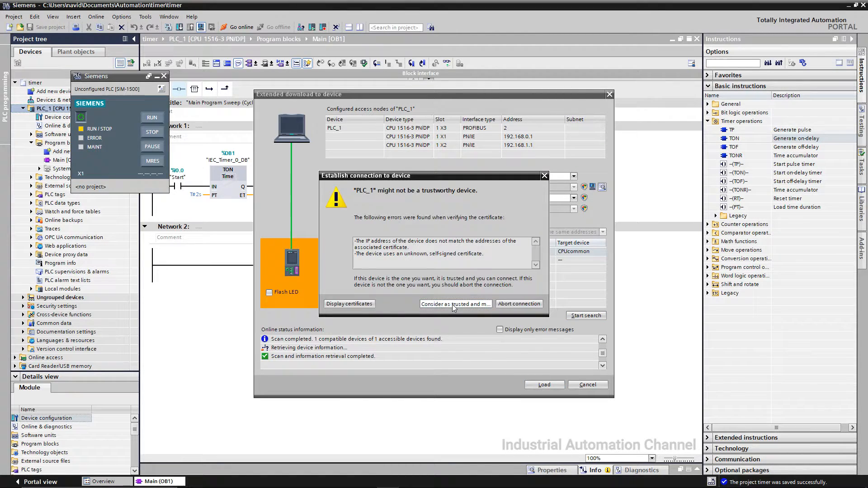
click(455, 304)
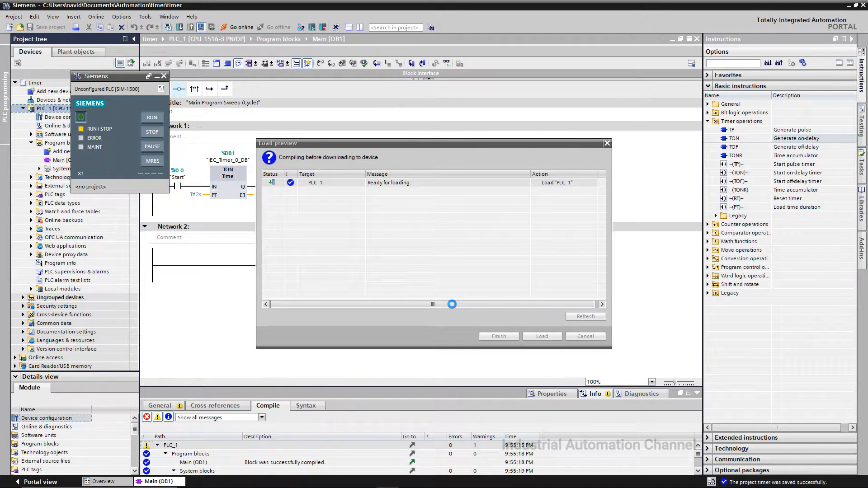
Step: Load the compiled program onto the simulated PLC and finish the download
click(541, 336)
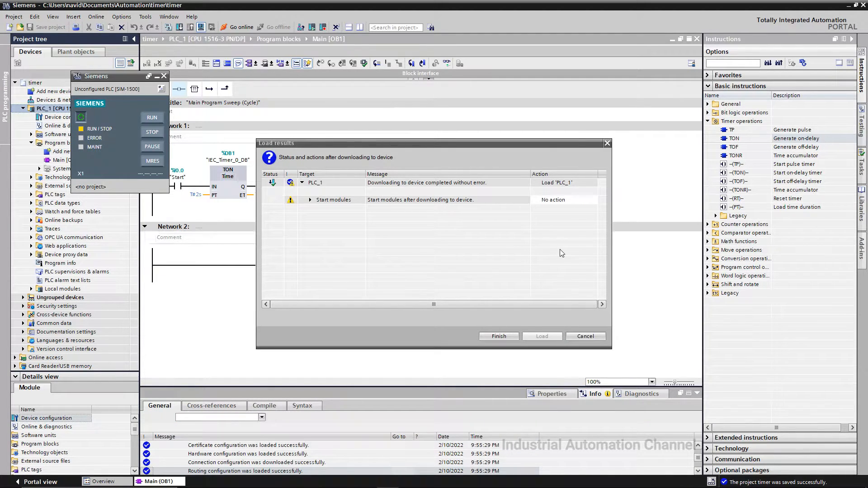
click(497, 336)
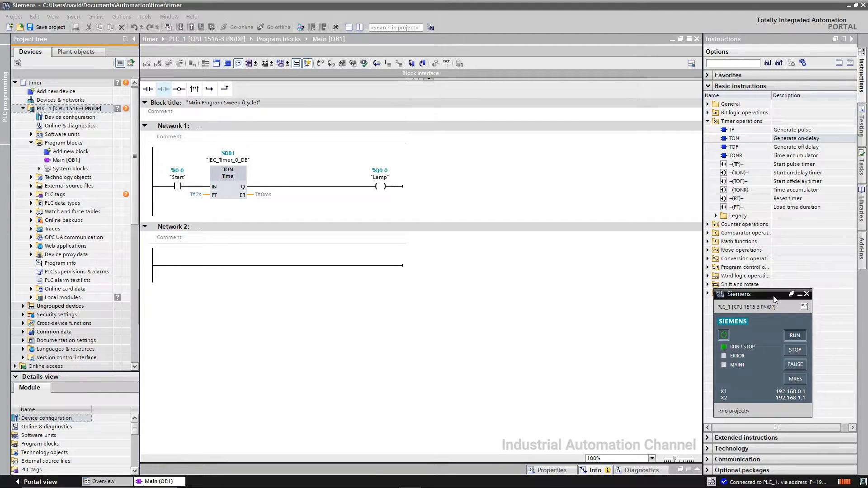
Step: Monitor Main [OB1] live, modify Start to 1 to watch the timer drive Lamp, then go offline
click(242, 27)
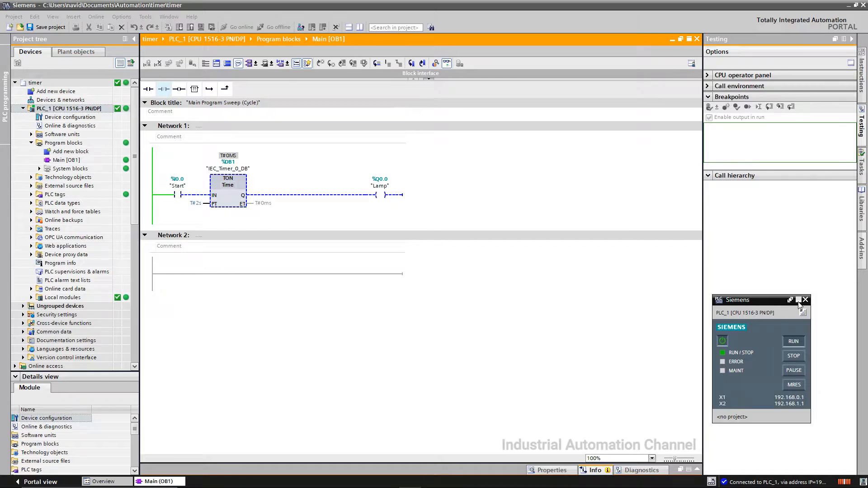
right_click(178, 195)
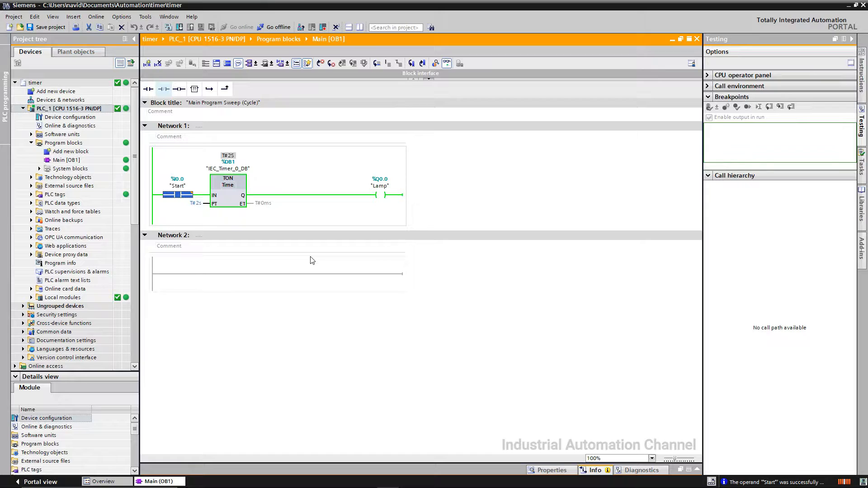
mouse_move(271, 226)
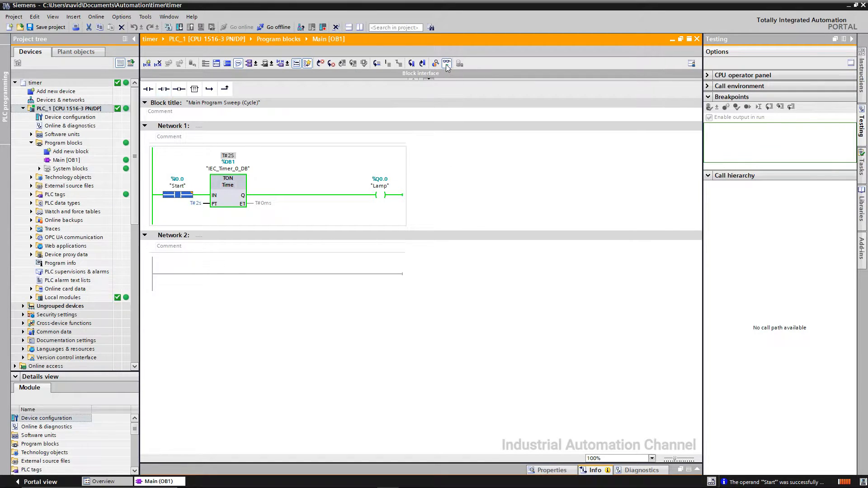
click(278, 27)
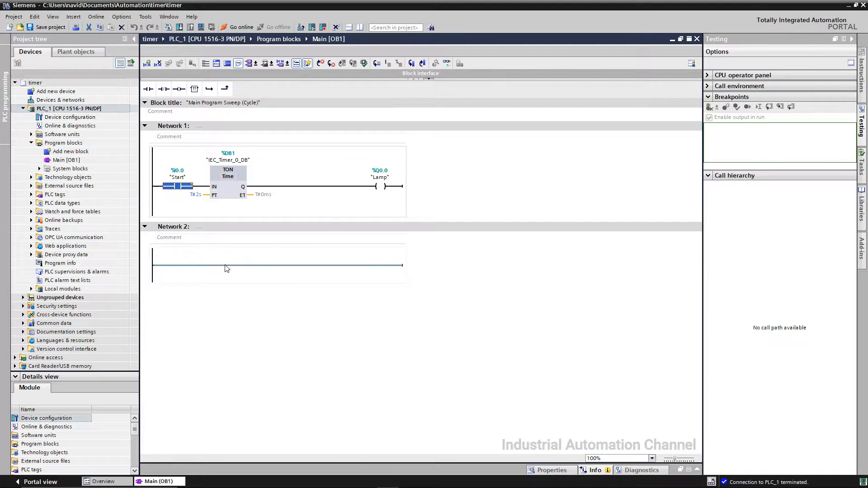
Step: Add a second TON timer to the rung with a 2-second preset
right_click(226, 269)
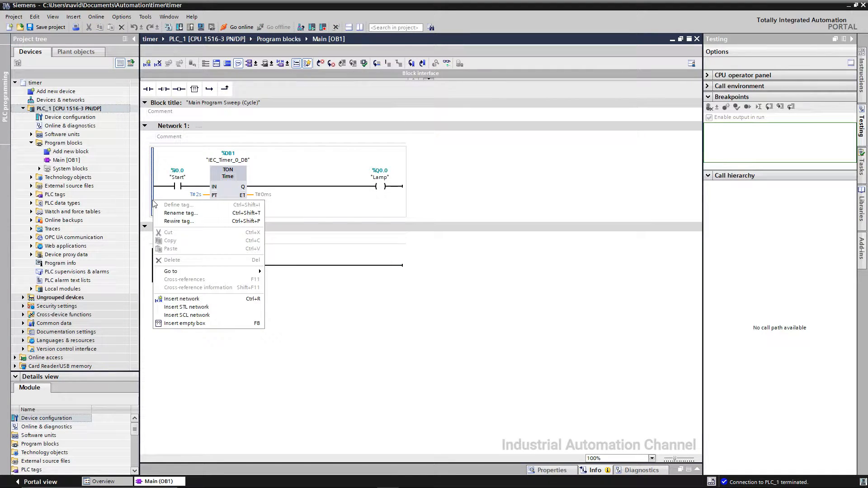
click(181, 298)
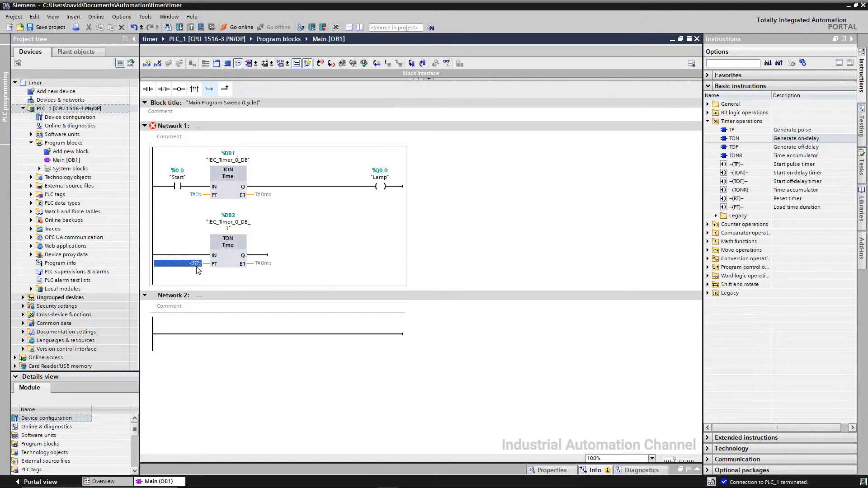
click(178, 263)
text(T#2s)
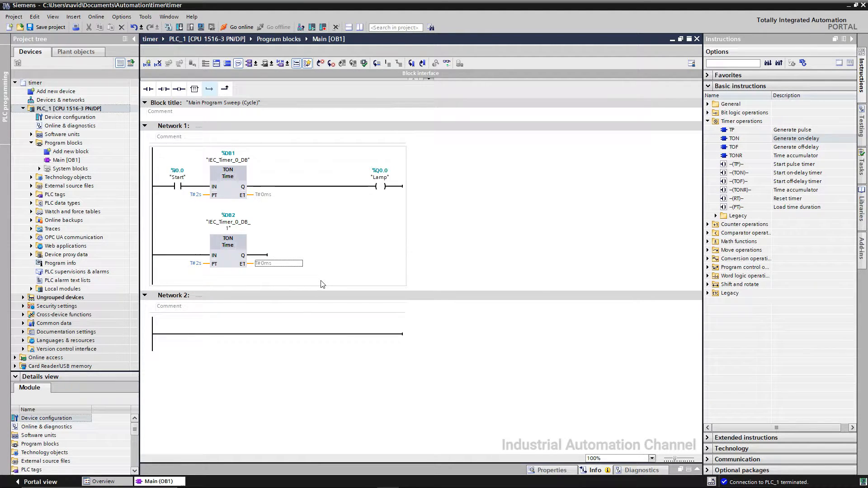
Step: Trigger the second timer from "IEC_Timer_0_DB".Q via a normally open contact, driving %Q0.1, and save
click(379, 186)
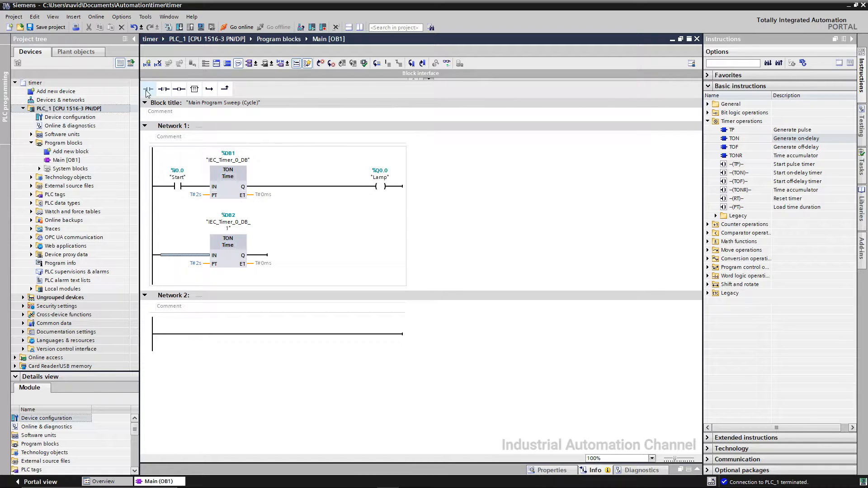
click(148, 89)
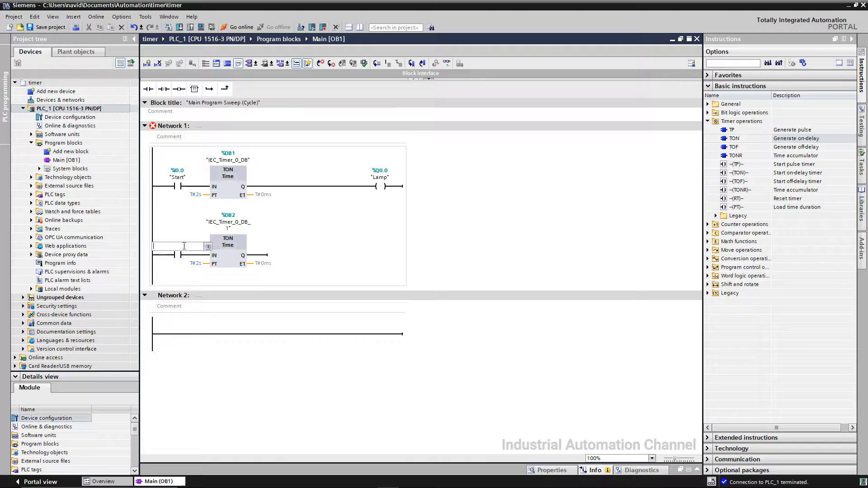
click(208, 246)
text("IEC_Timer_0_DB".Q)
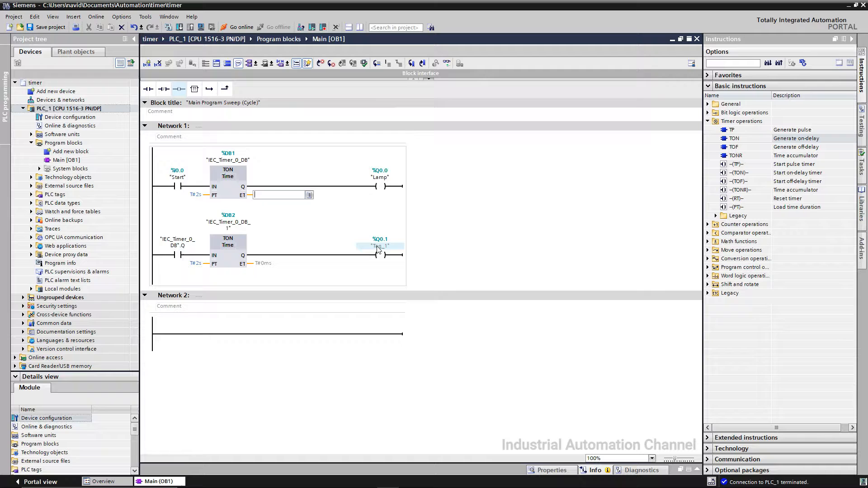
click(50, 27)
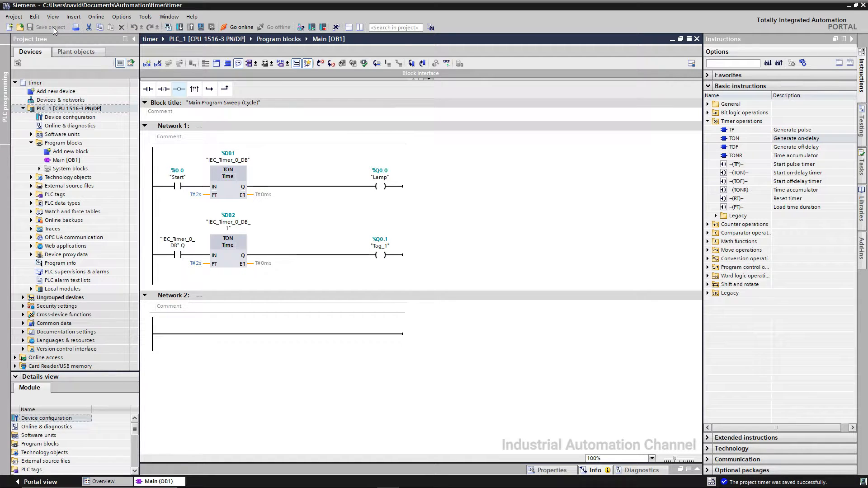
Step: Download the two-timer program to the simulated PLC and turn on live monitoring
click(178, 27)
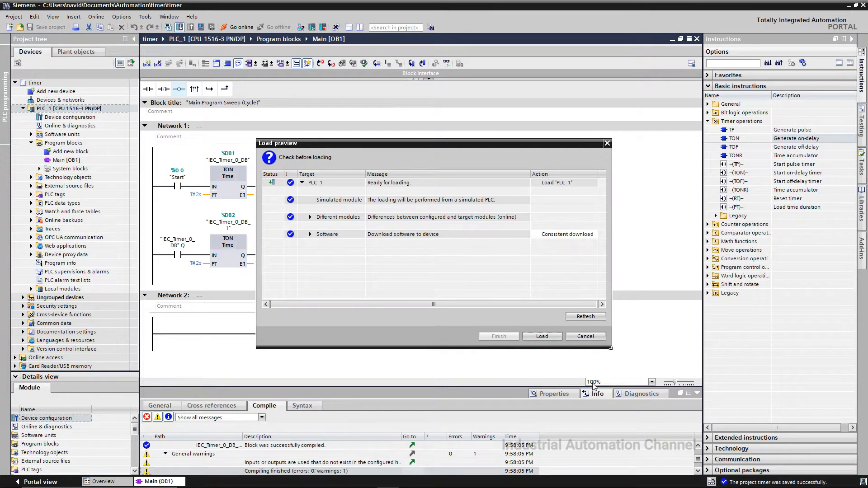
click(542, 336)
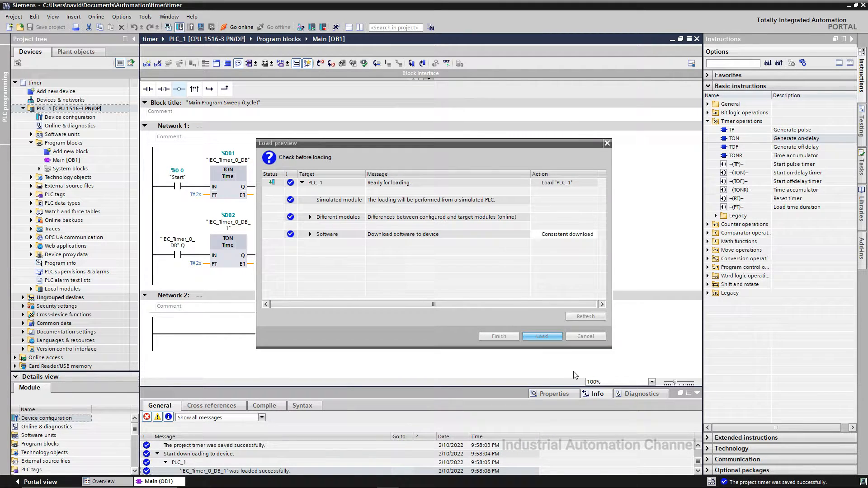
click(541, 336)
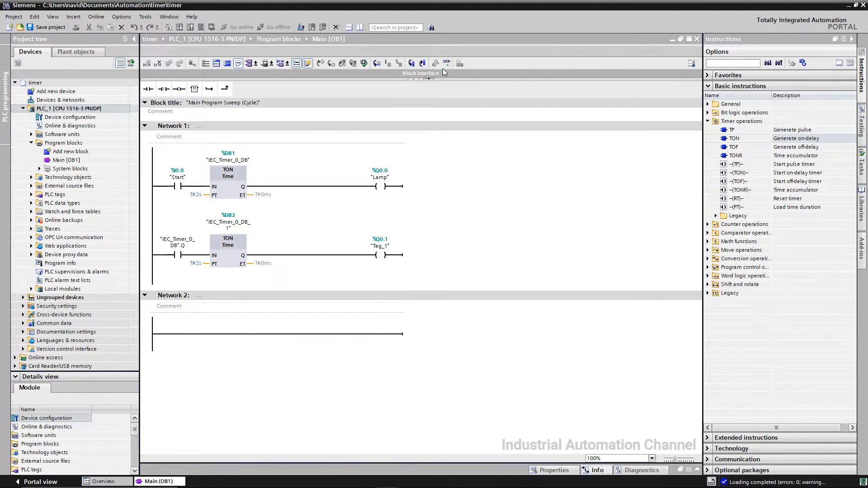
click(244, 26)
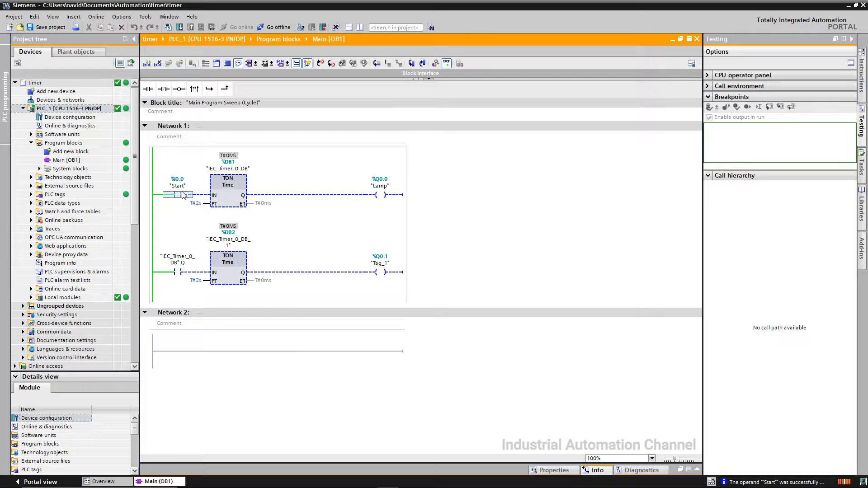
Step: Force the Start input to 1 while monitoring Network 1
right_click(177, 195)
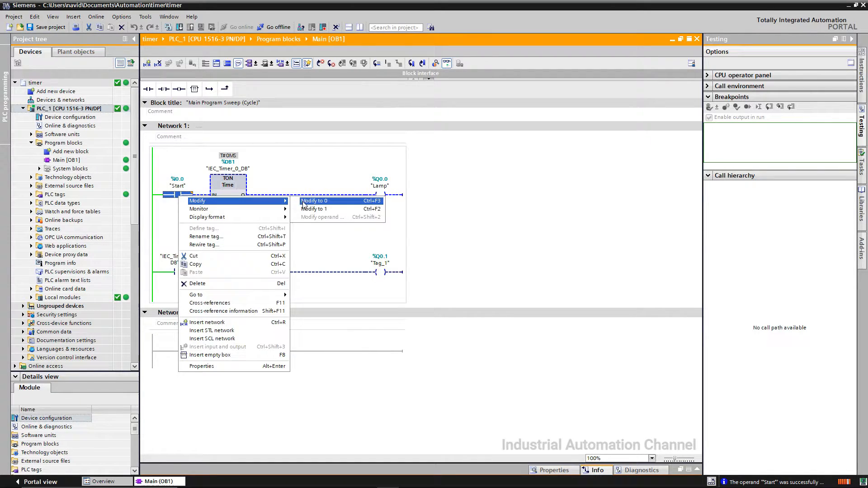
click(314, 201)
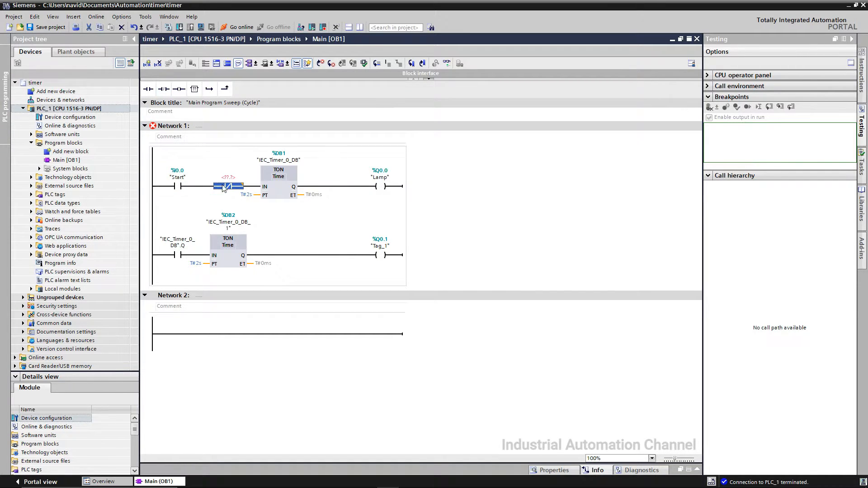
Step: Assign "IEC_Timer_0_DB_1".Q to the normally closed contact before the first timer
click(228, 185)
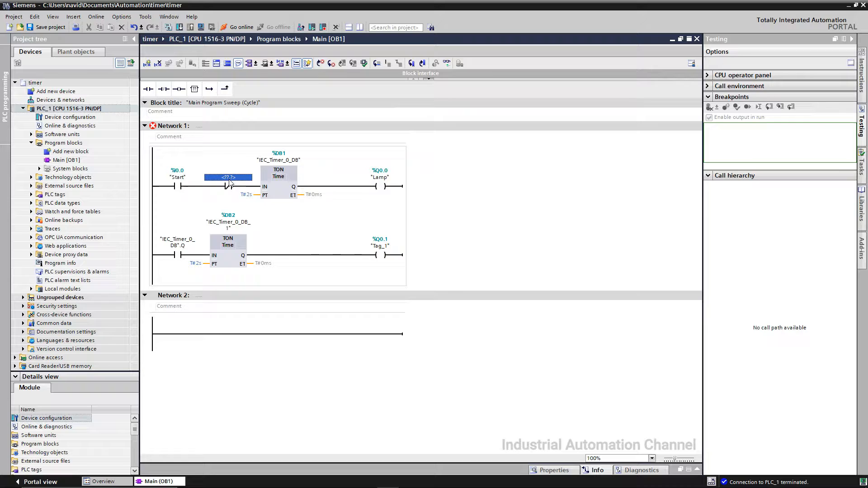
click(228, 177)
text("IEC_Timer_0_DB_1".Q)
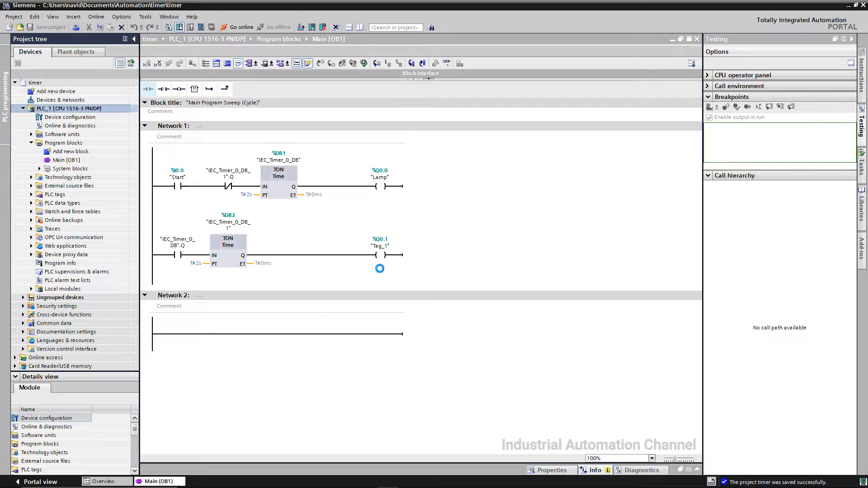
Step: Download the updated flasher program to the simulated PLC and finish the load
click(271, 27)
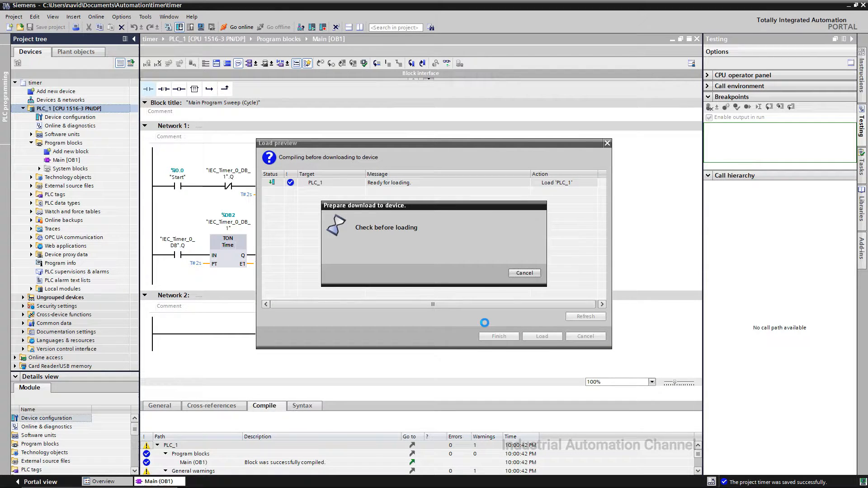
click(541, 336)
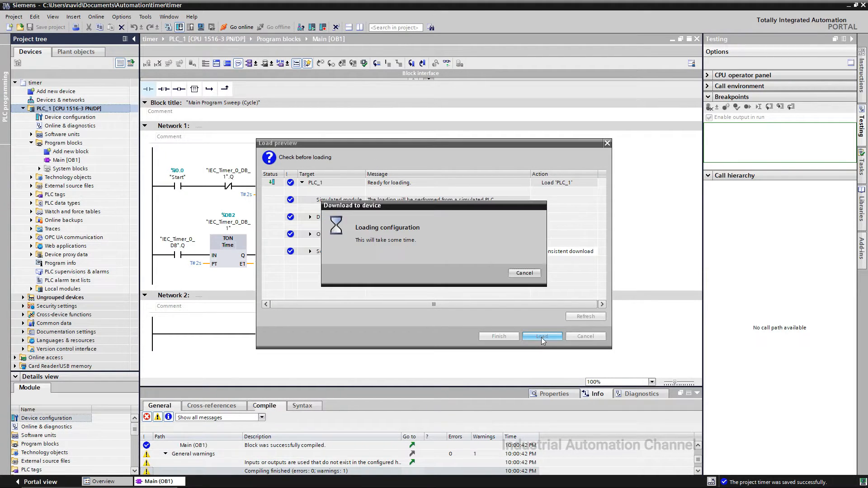
click(541, 336)
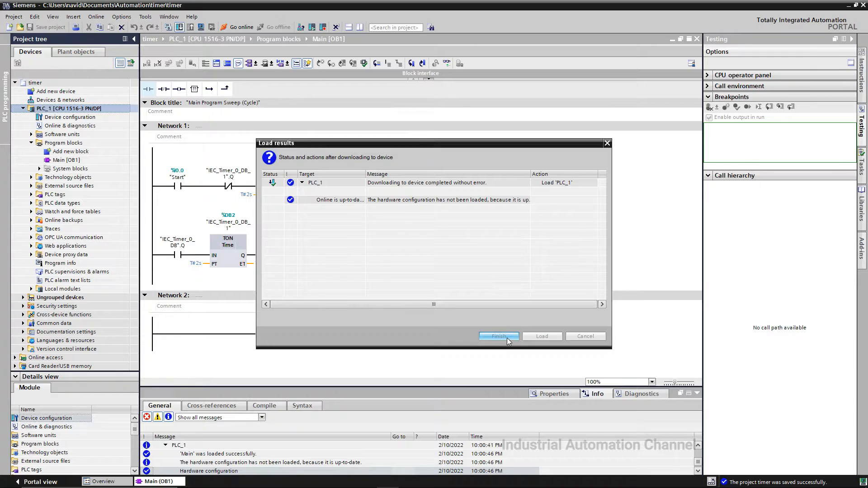
click(497, 336)
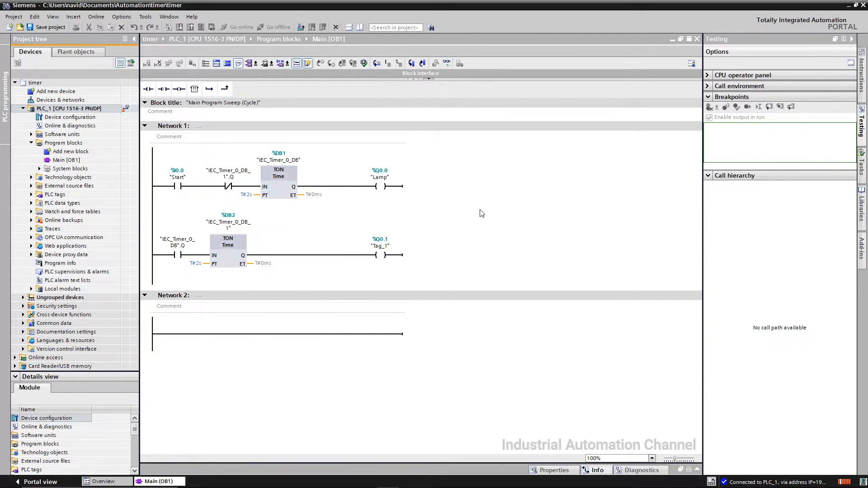
Step: Monitor the flasher live and force the Start input to 1 via Modify
right_click(177, 186)
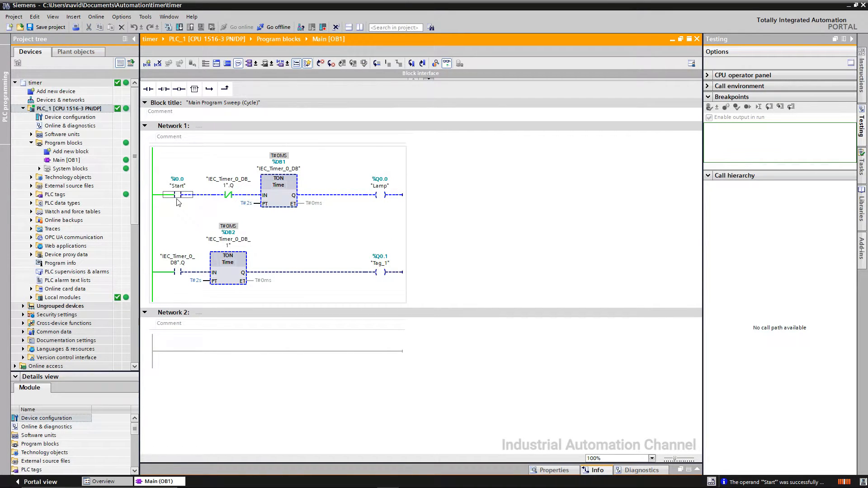
right_click(177, 194)
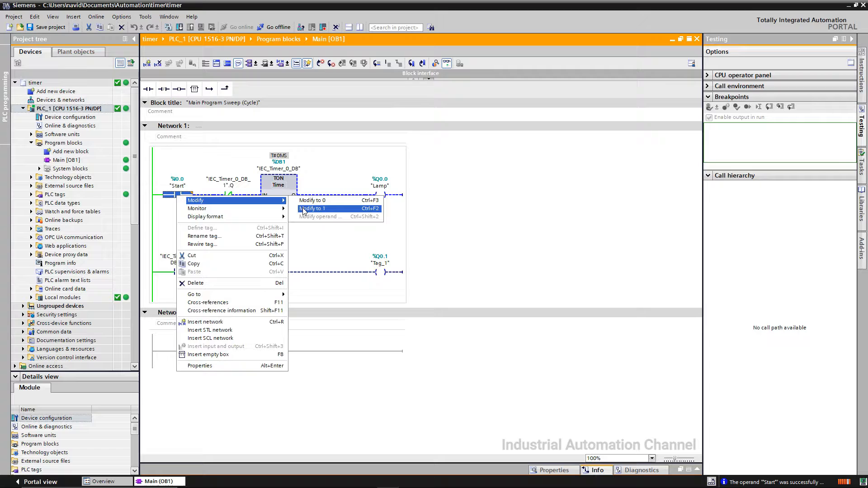
click(314, 208)
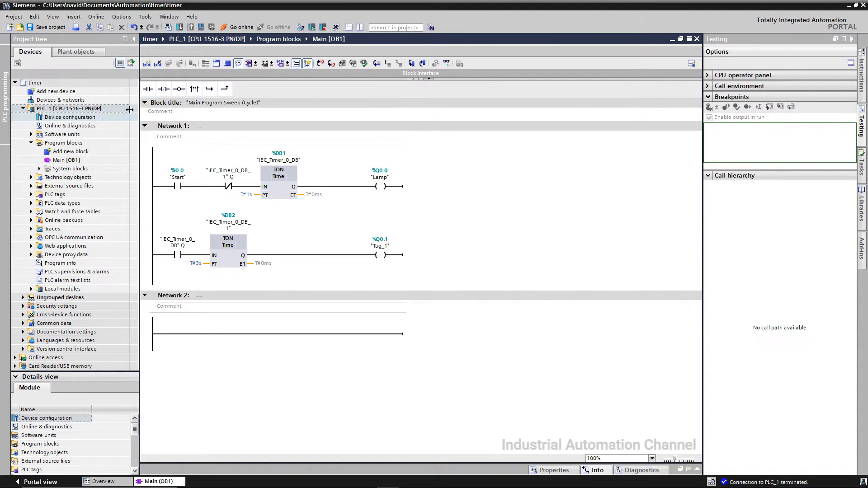
Step: Download the 1 s / 3 s timer presets to the simulated PLC and finish loading
click(50, 27)
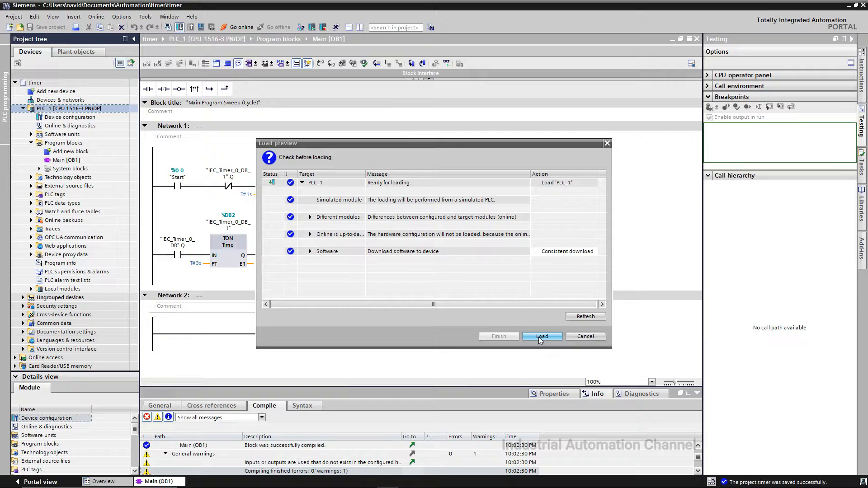
click(542, 336)
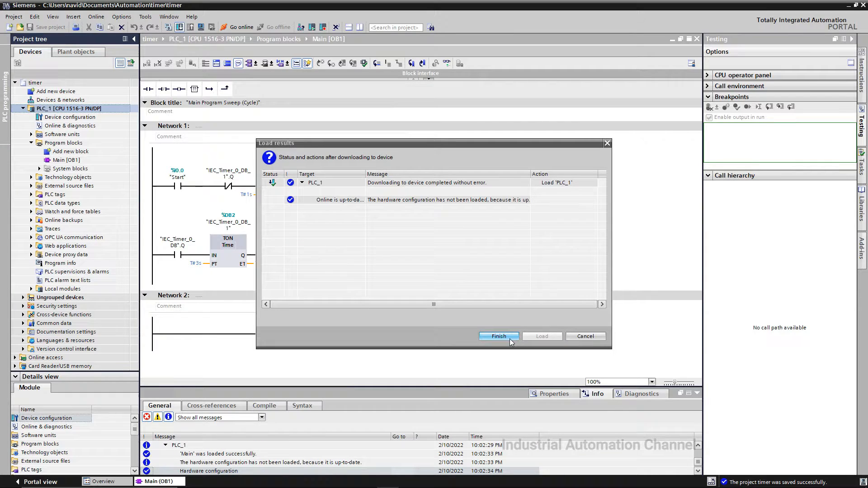
click(498, 336)
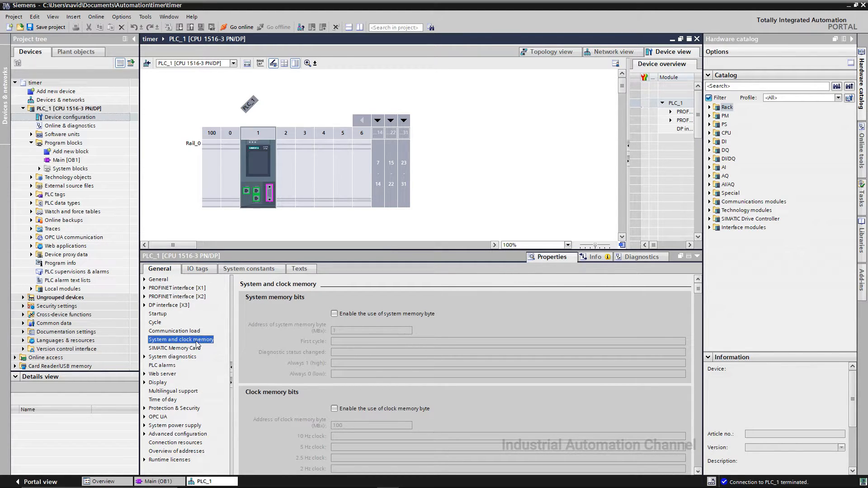
mouse_move(329, 337)
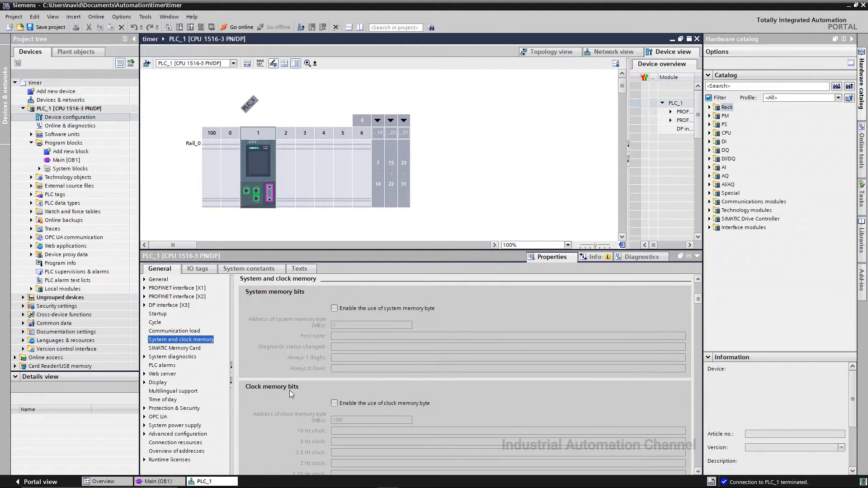
Step: Enable the clock memory byte and set its address to 100
scroll(down, 3)
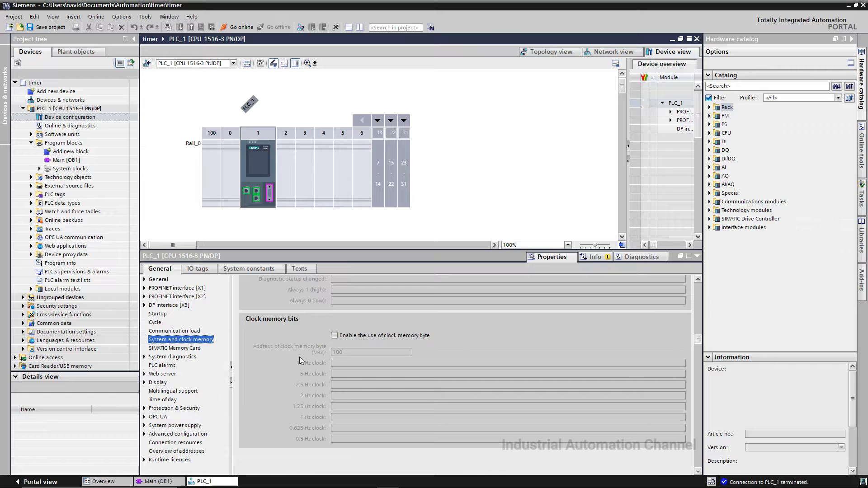
click(333, 335)
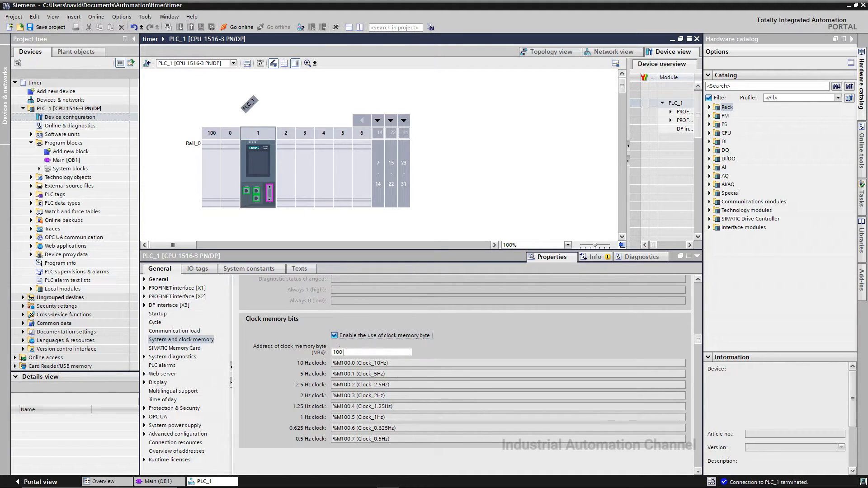
triple_click(370, 351)
text(0)
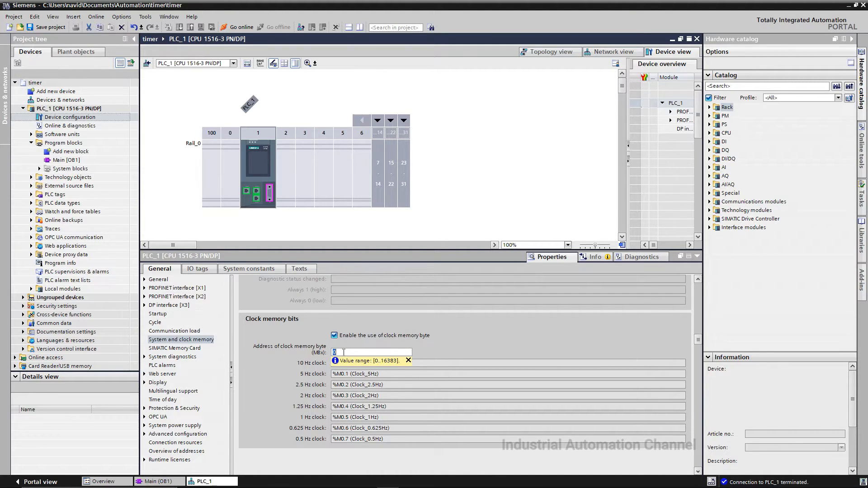
text(23)
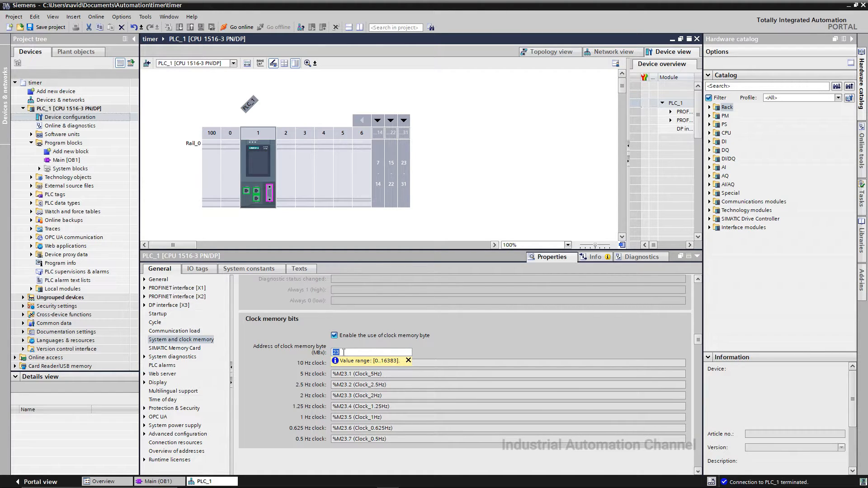
text(100)
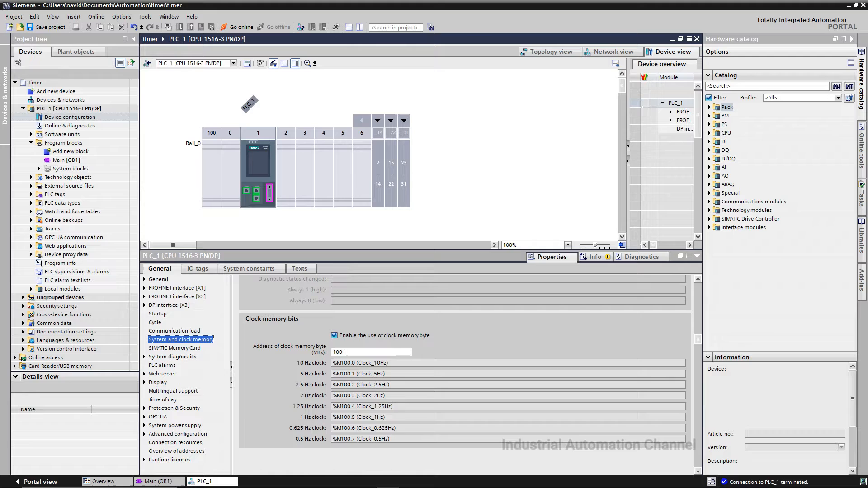
mouse_move(435, 355)
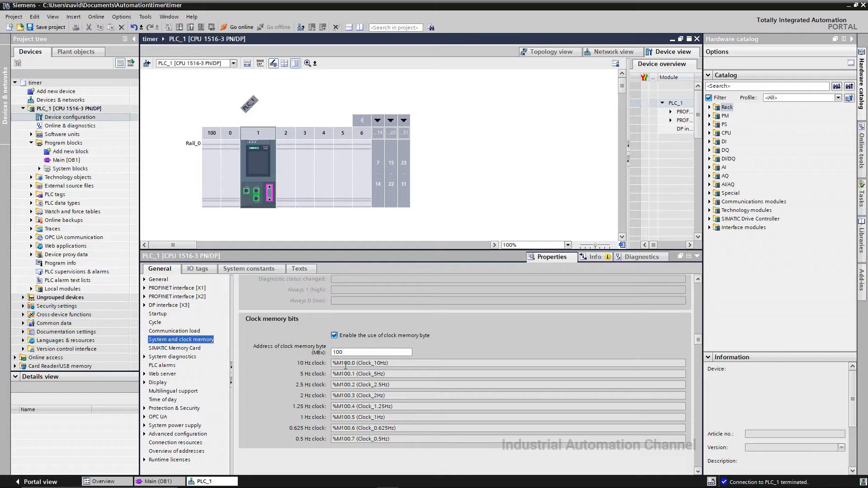
Step: Review the resulting clock bit addresses, including the 10 Hz and 5 Hz bits
double_click(360, 362)
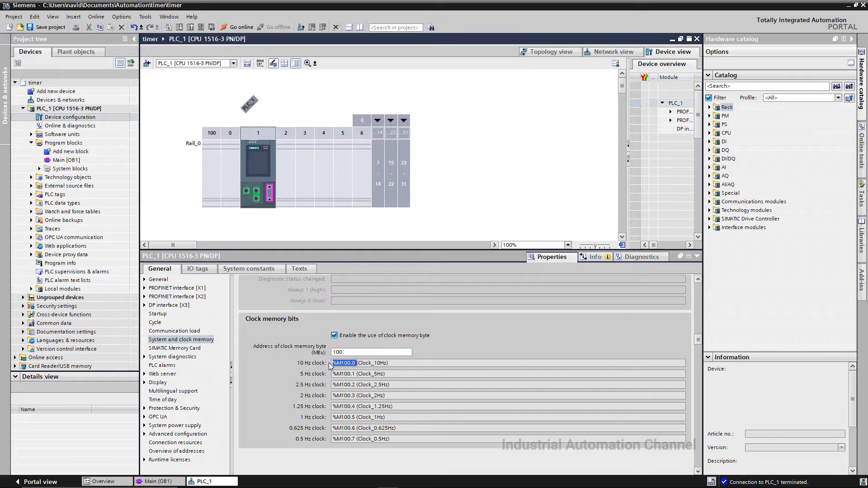
click(360, 373)
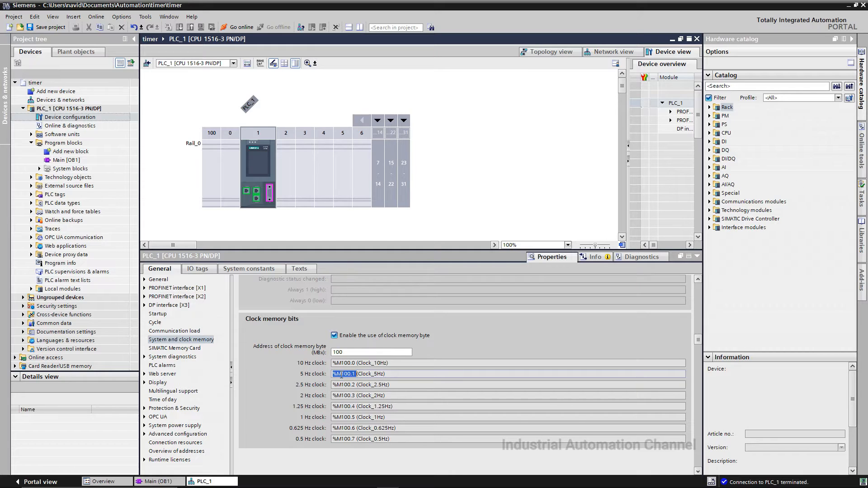
click(344, 395)
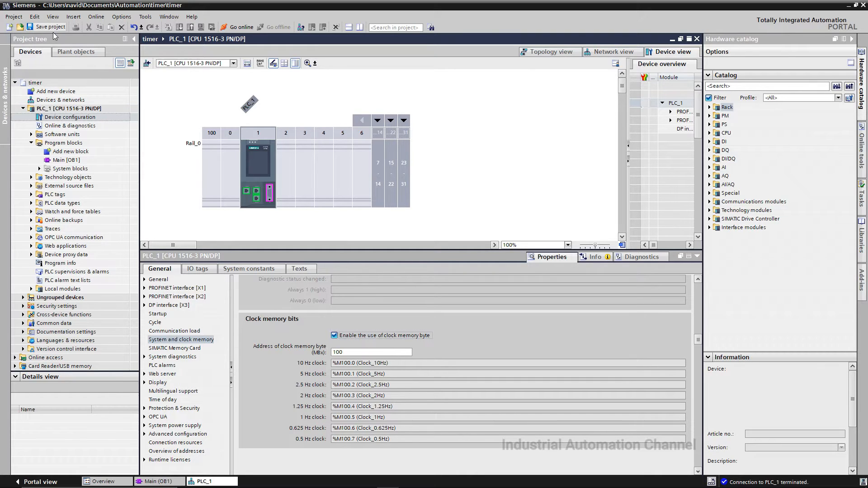
Step: Save the project and reopen the Main [OB1] ladder block
click(49, 26)
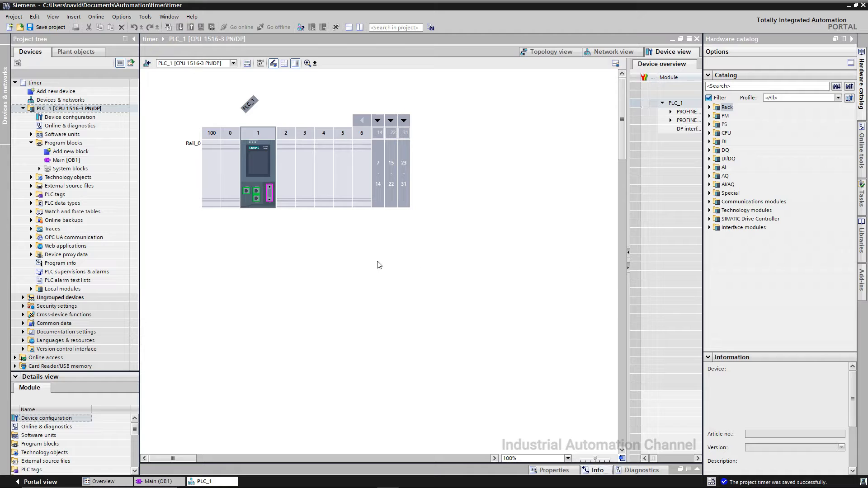
click(32, 194)
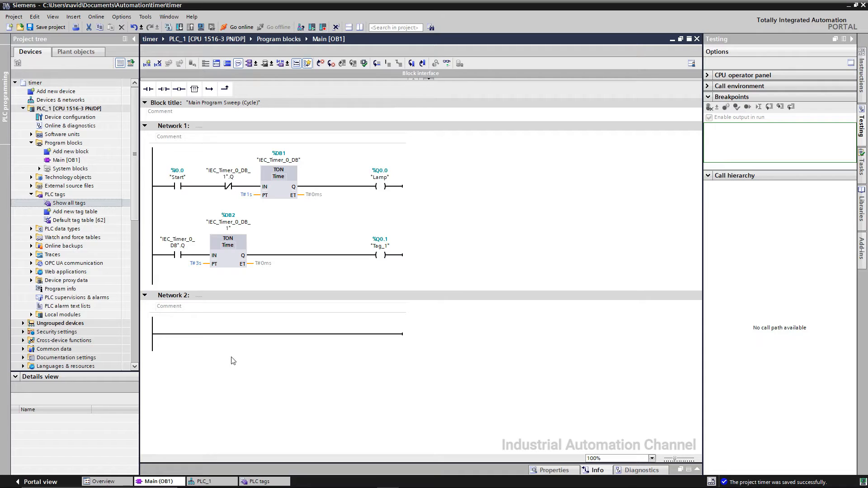
Step: Insert a Start NO contact and an output coil on Q0.2 in Network 2
click(147, 88)
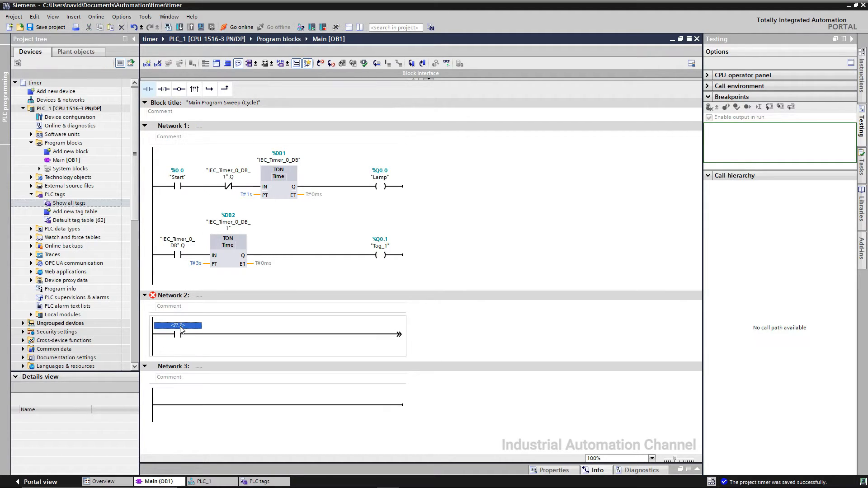
text(star)
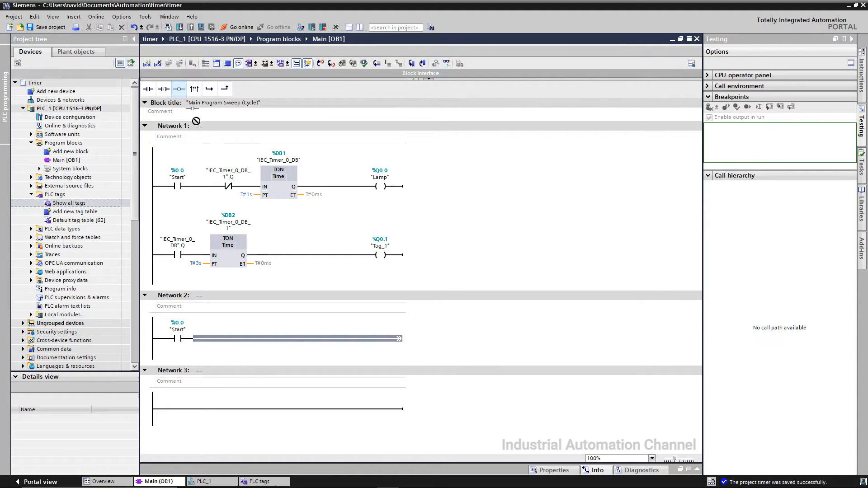
click(380, 329)
text(q)
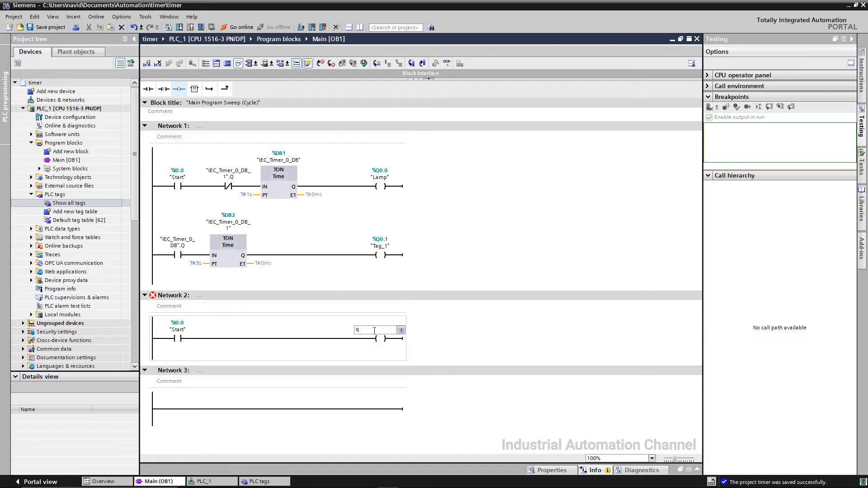
text(0.3)
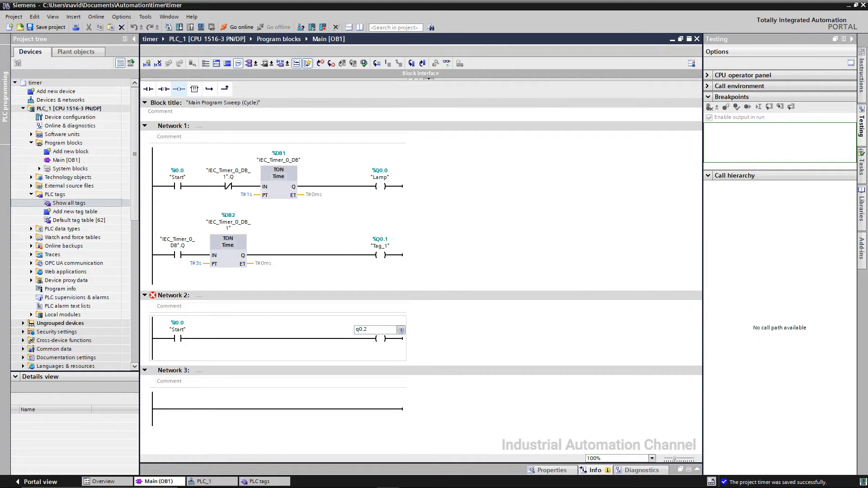
key(Return)
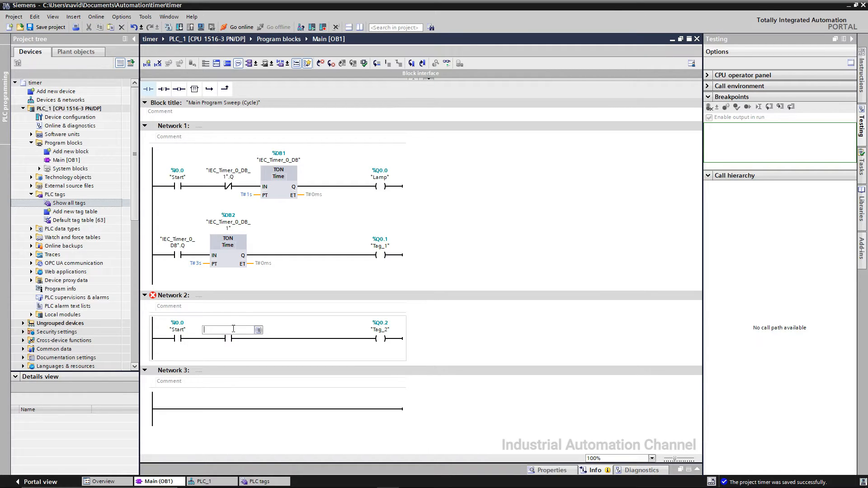
Step: Add a second NO contact for the M100.7 Clock_0.5Hz bit before the coil
click(258, 329)
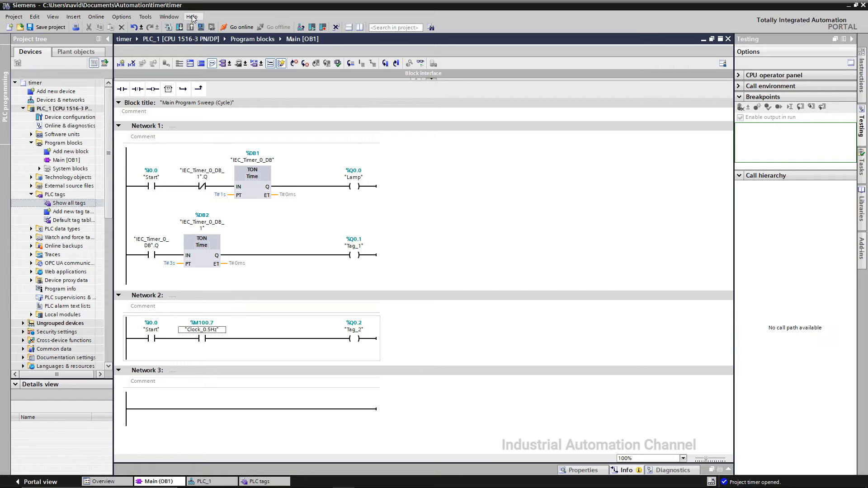
click(192, 16)
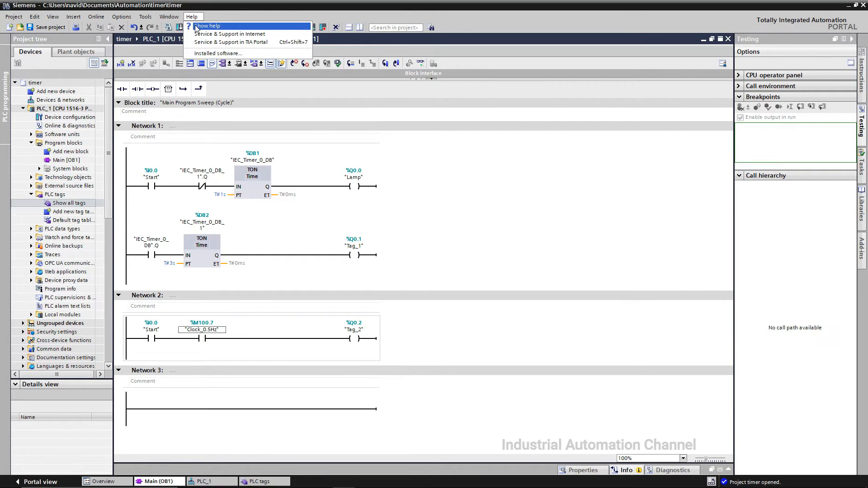
click(208, 25)
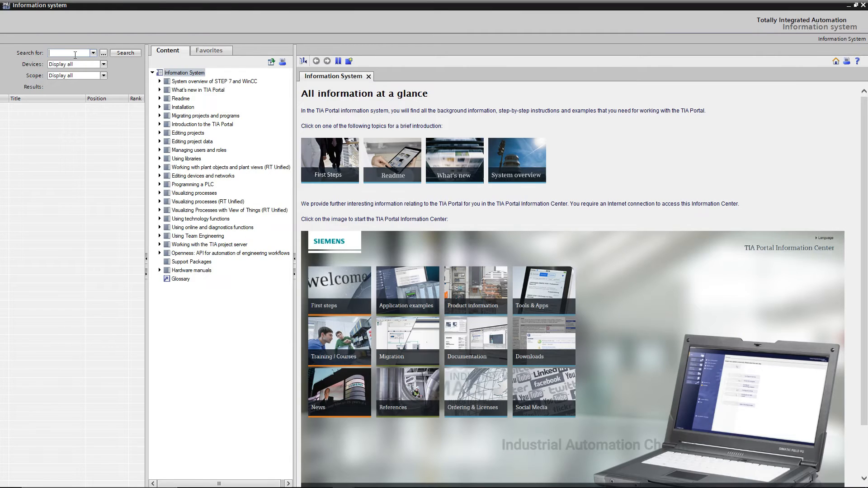
text(clock memo)
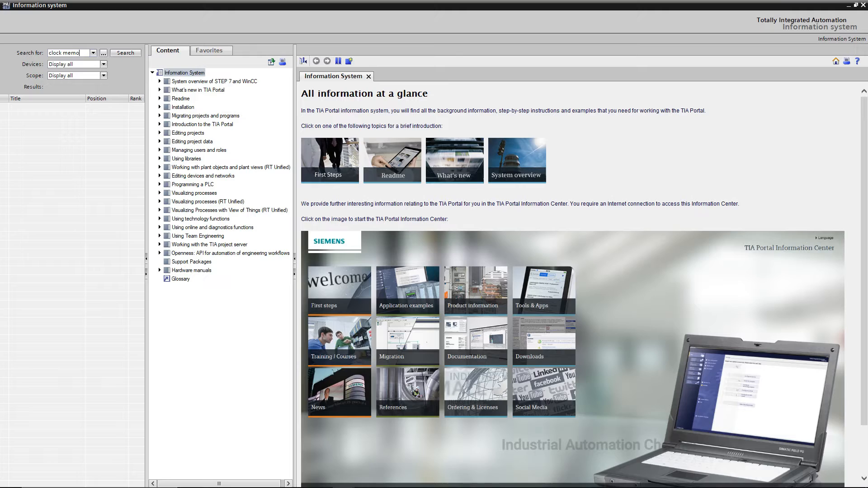
text(ry)
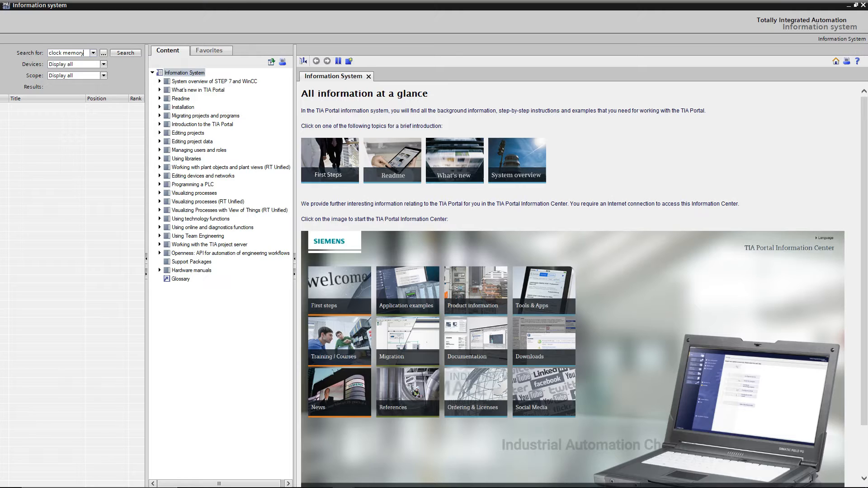
click(125, 52)
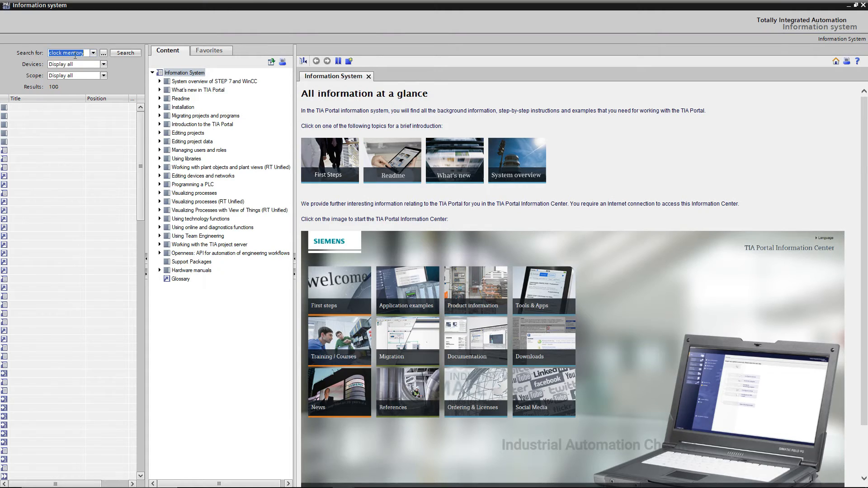
click(124, 53)
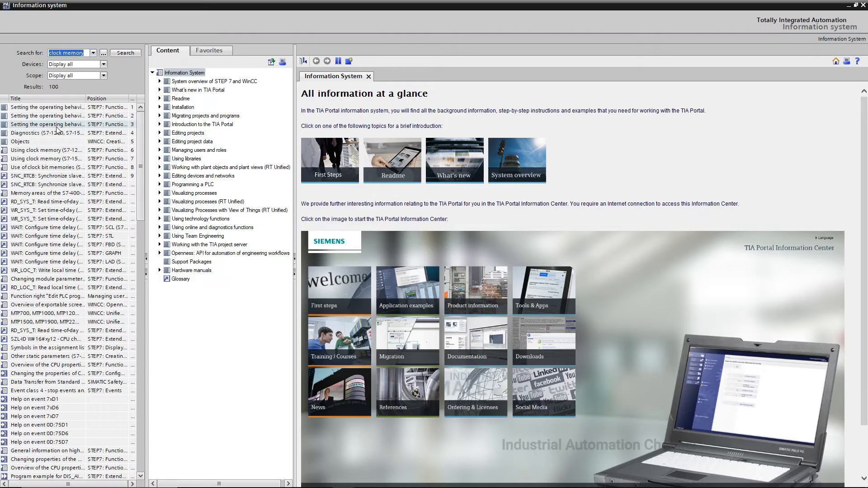
click(47, 150)
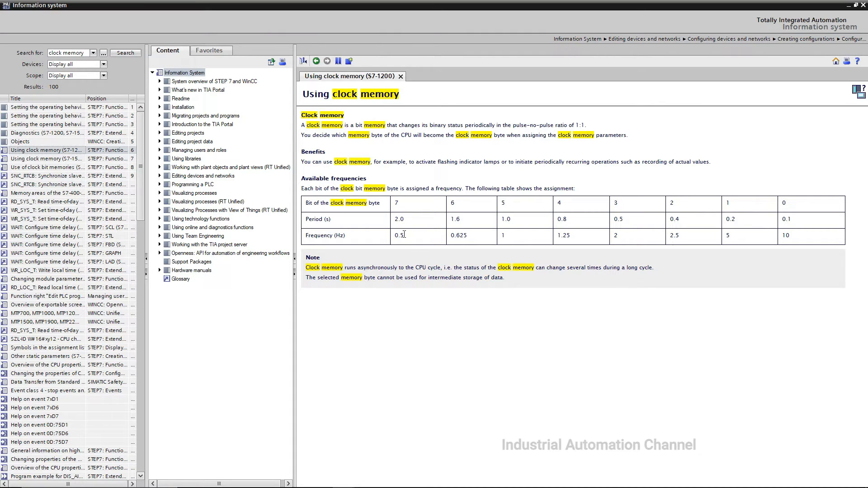
mouse_move(408, 238)
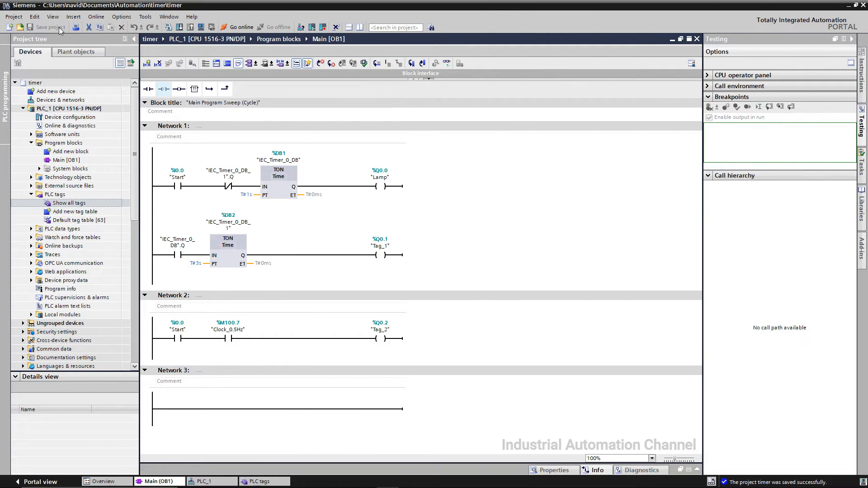
Step: Download the Network 2 clock-bit program to PLC_1 and finish loading without errors
click(69, 109)
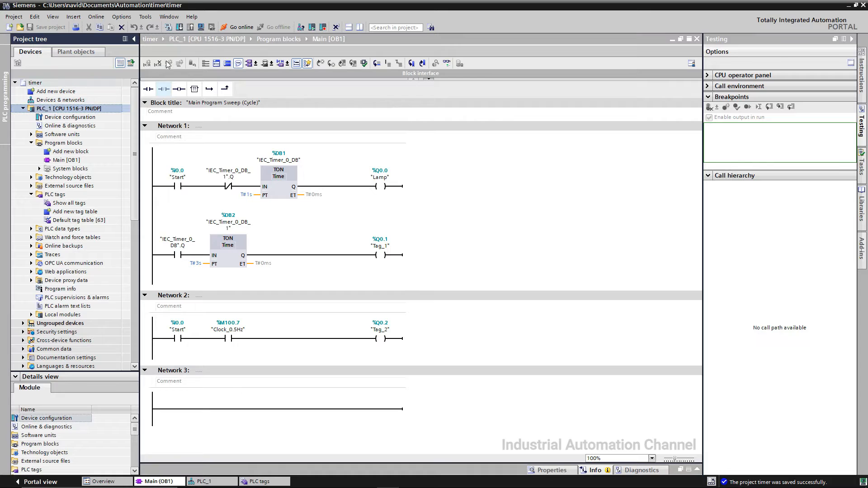
click(179, 26)
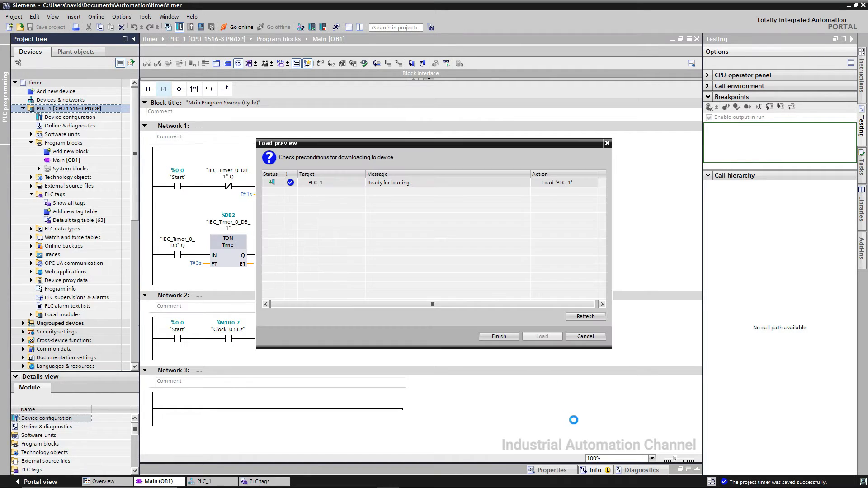
click(540, 336)
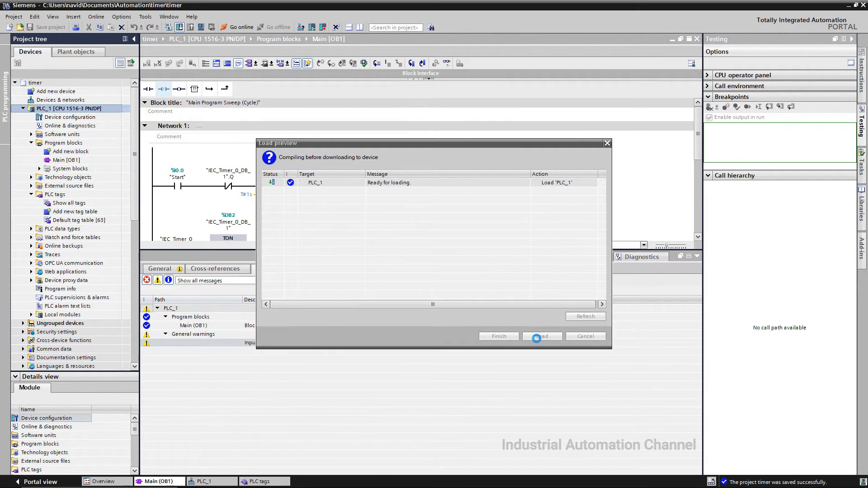
click(541, 336)
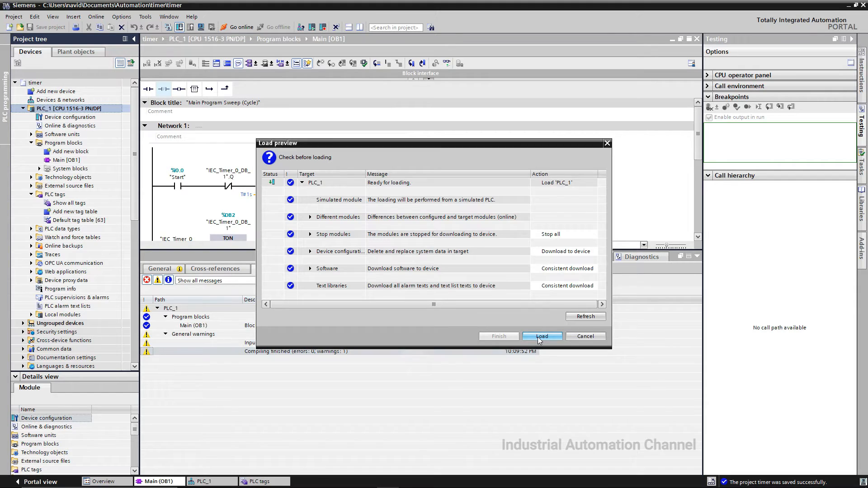
click(541, 336)
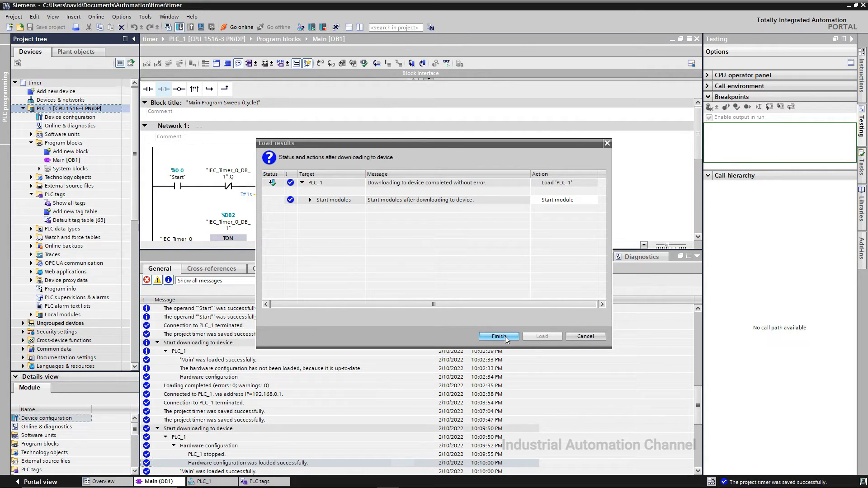
click(497, 337)
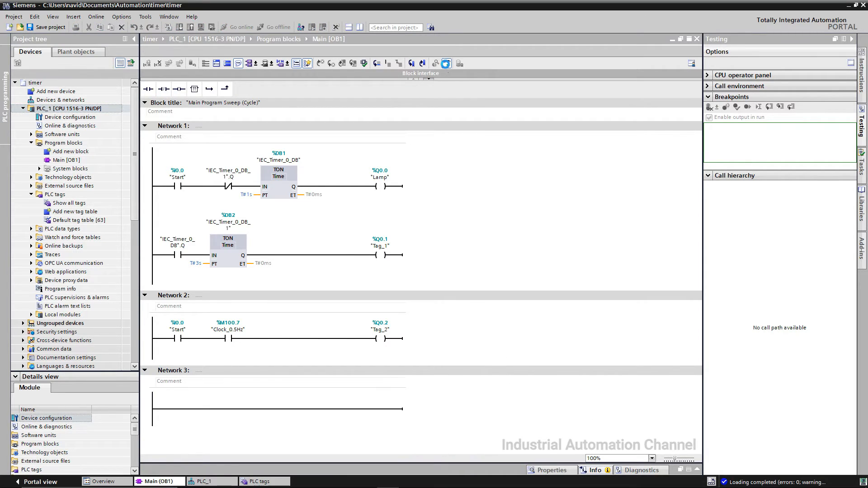
click(240, 26)
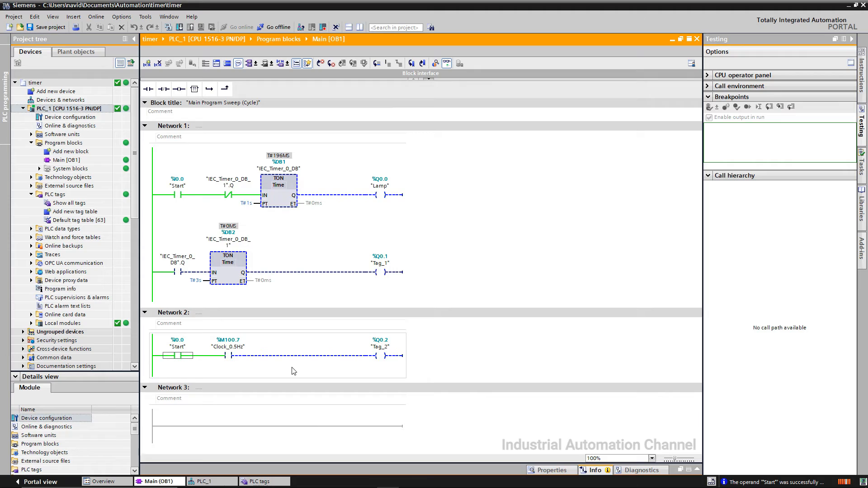
click(276, 26)
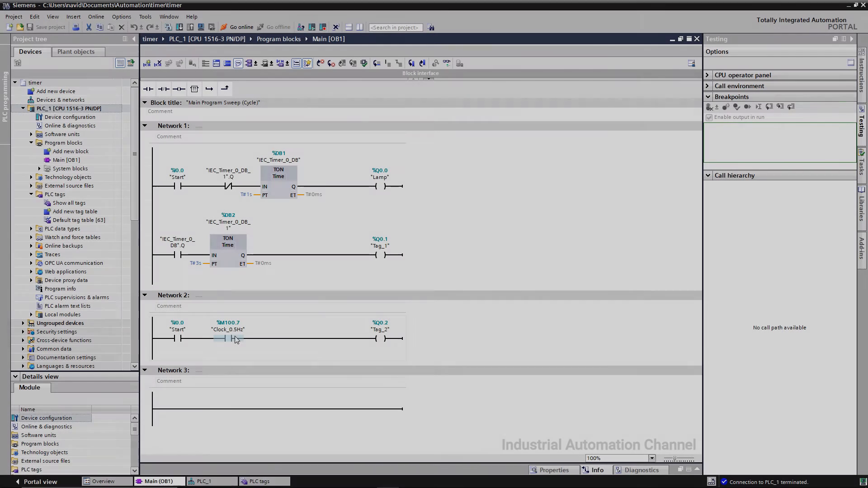
Step: Change the clock contact to M100.5 Clock_1Hz, download it, and go online to PLC_1
double_click(227, 329)
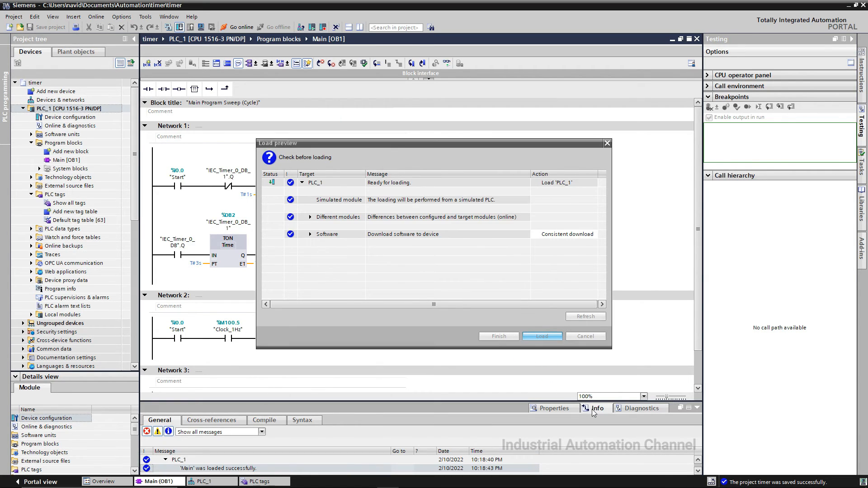
click(542, 336)
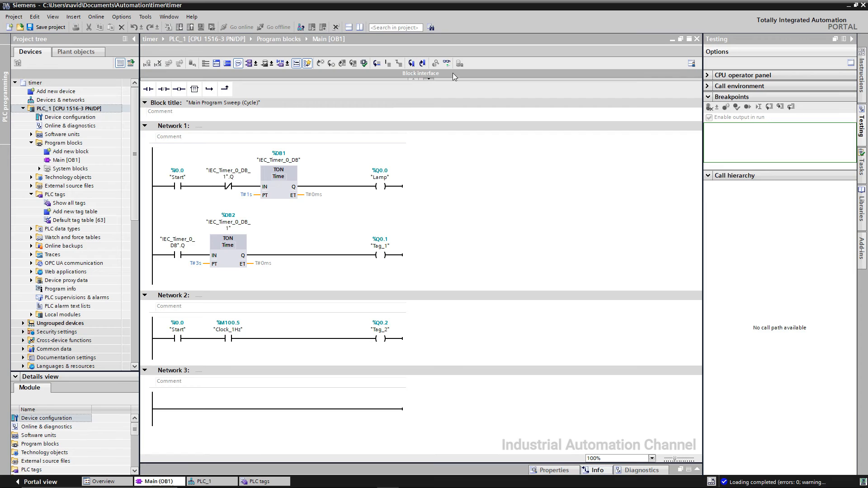
click(239, 26)
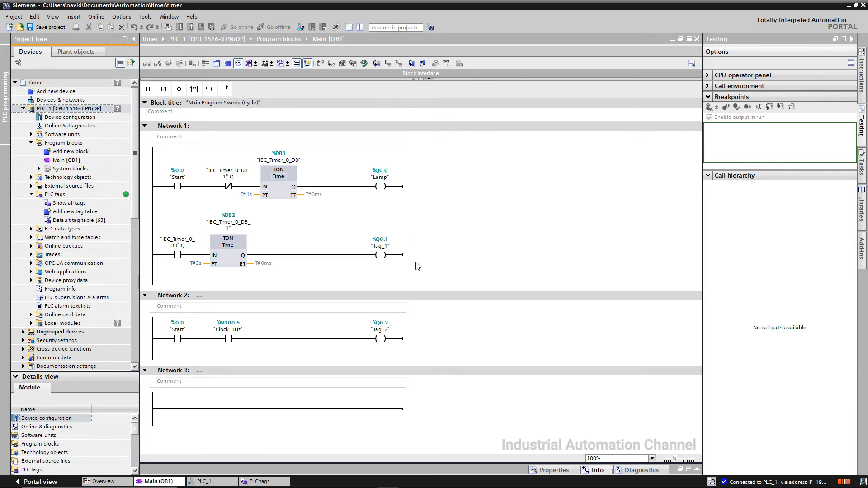